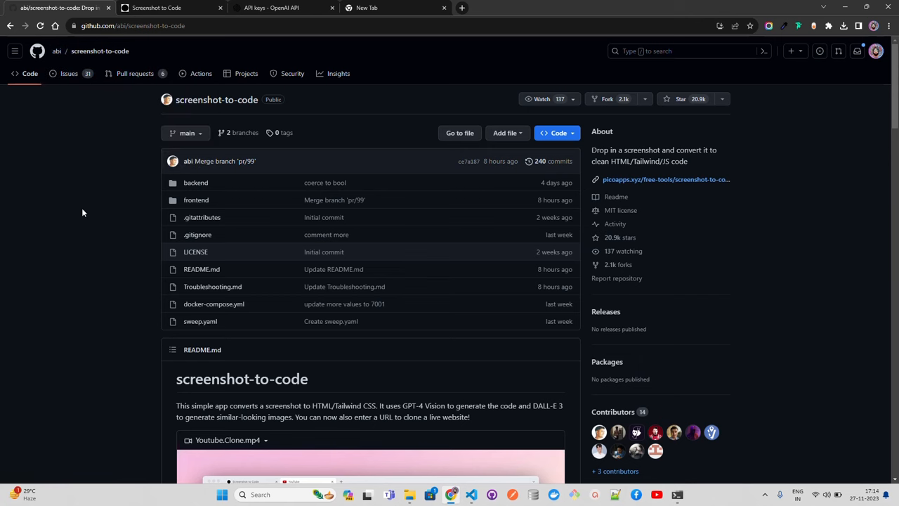
mouse_move(286, 406)
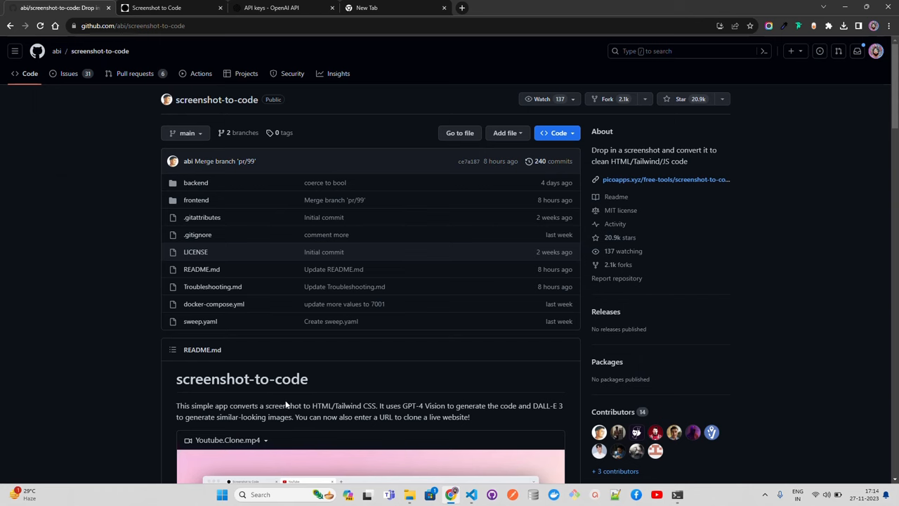
mouse_move(286, 415)
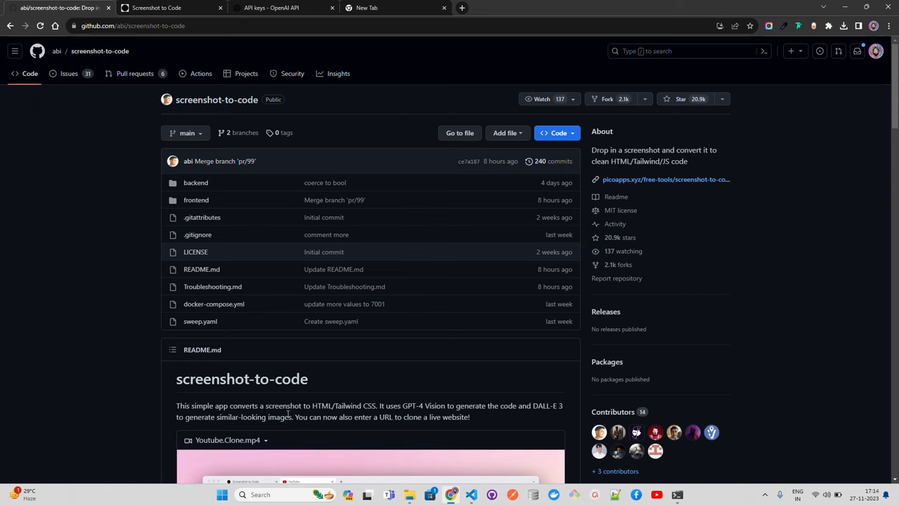
mouse_move(361, 405)
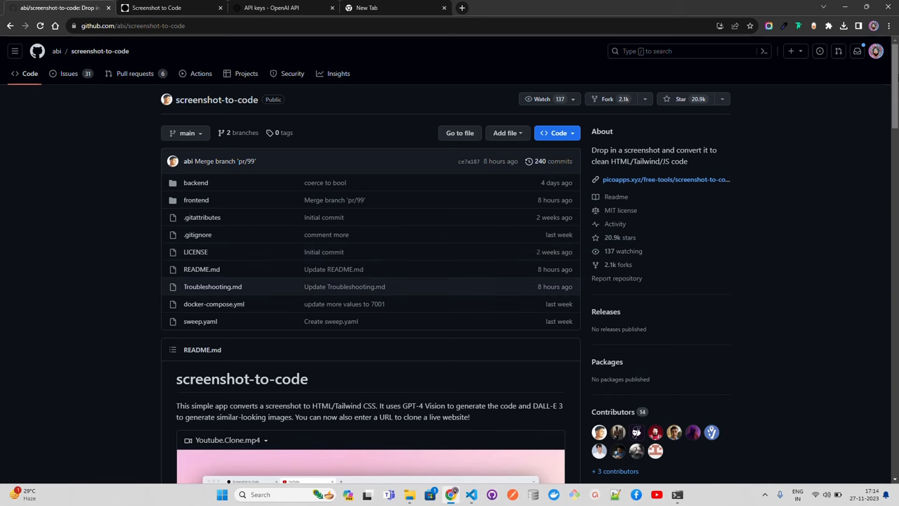
- Scroll down the starting page and double-click on it
scroll("down", 3)
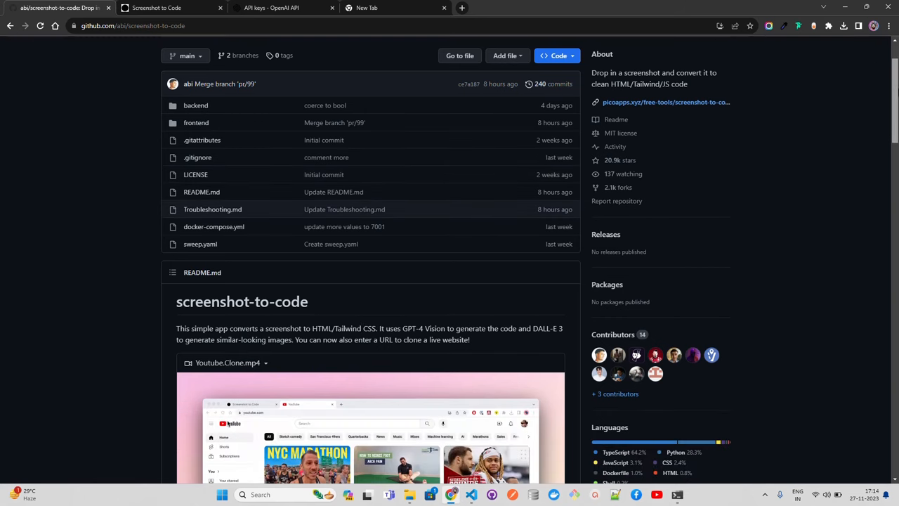
scroll("down", 3)
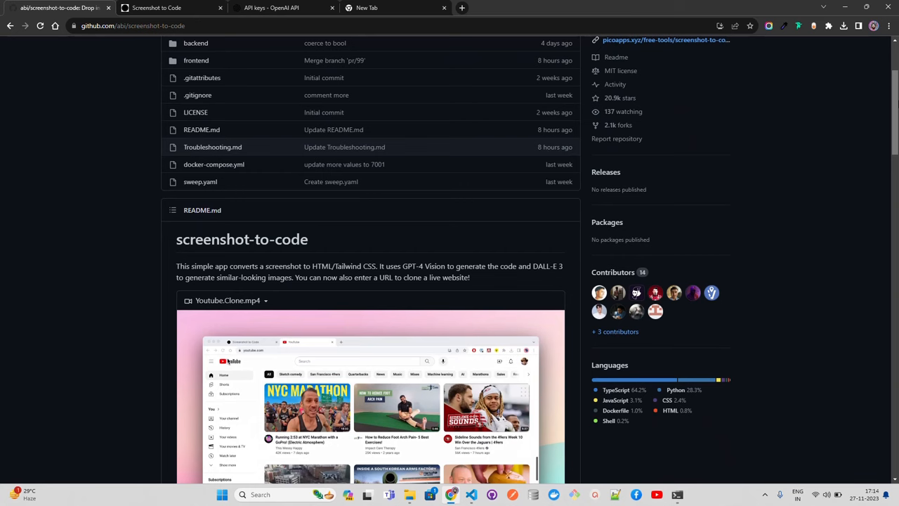
scroll("down", 3)
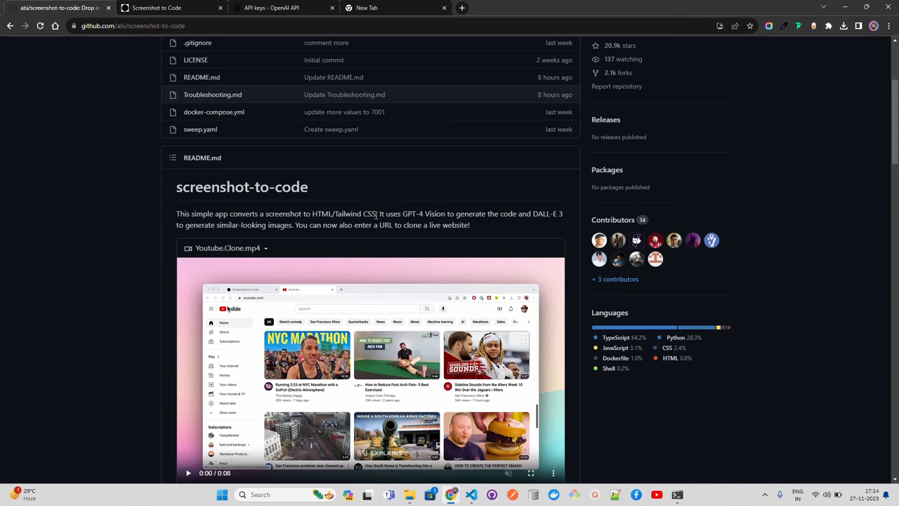
mouse_move(424, 214)
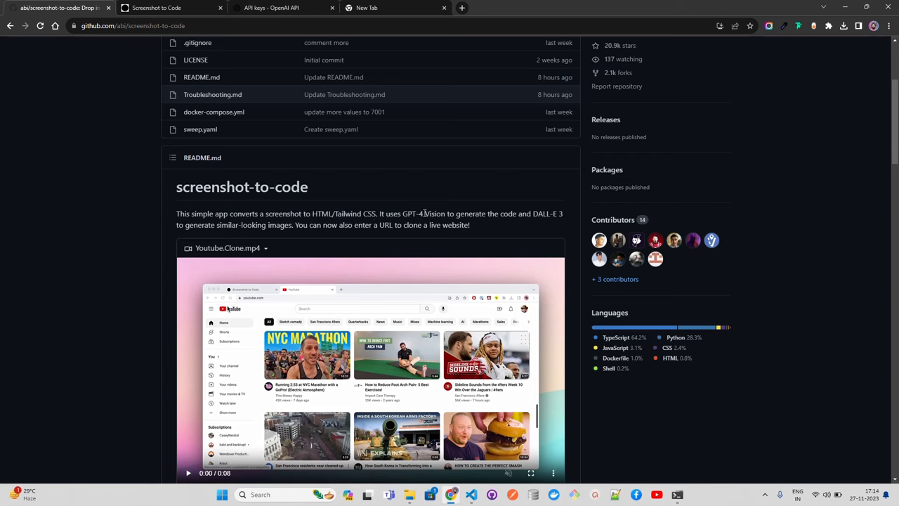
mouse_move(451, 214)
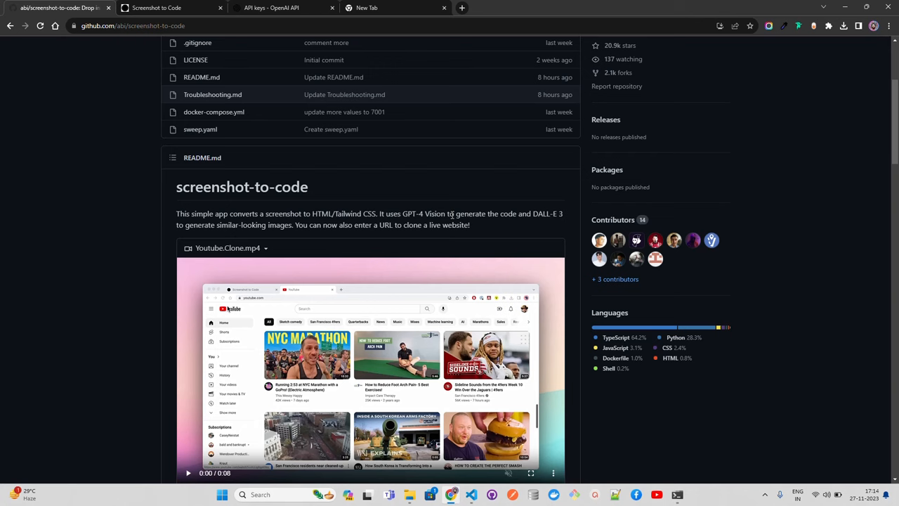
double_click(429, 213)
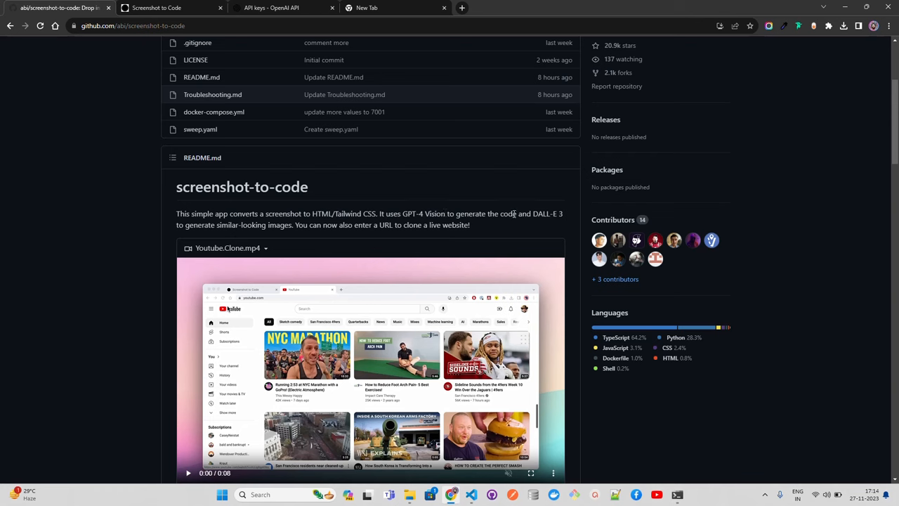
mouse_move(259, 239)
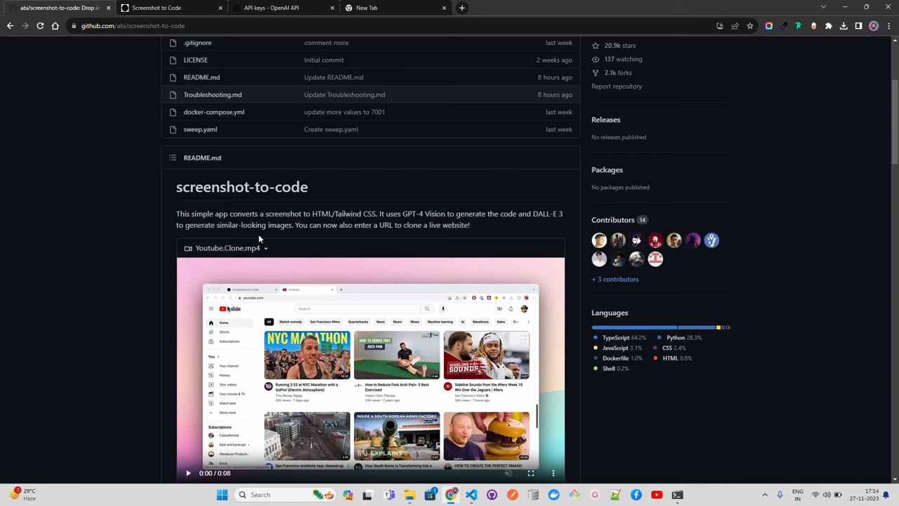
mouse_move(354, 271)
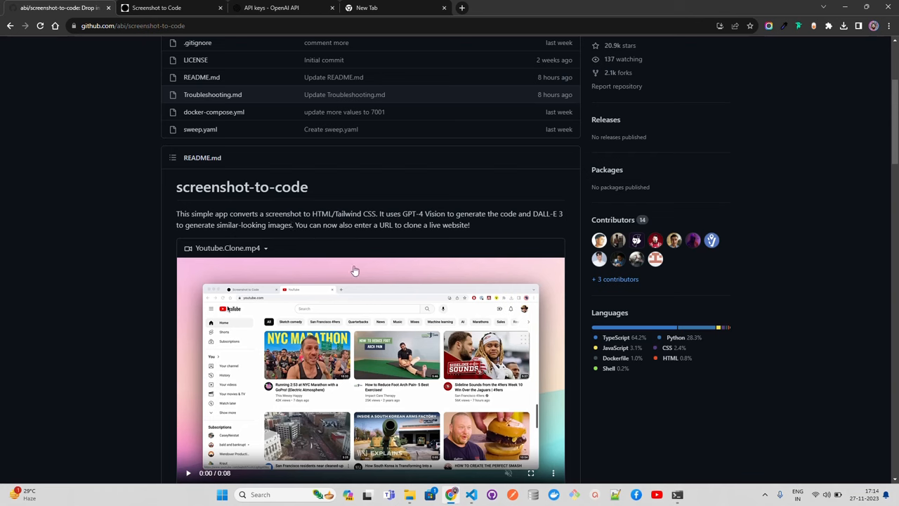
mouse_move(537, 222)
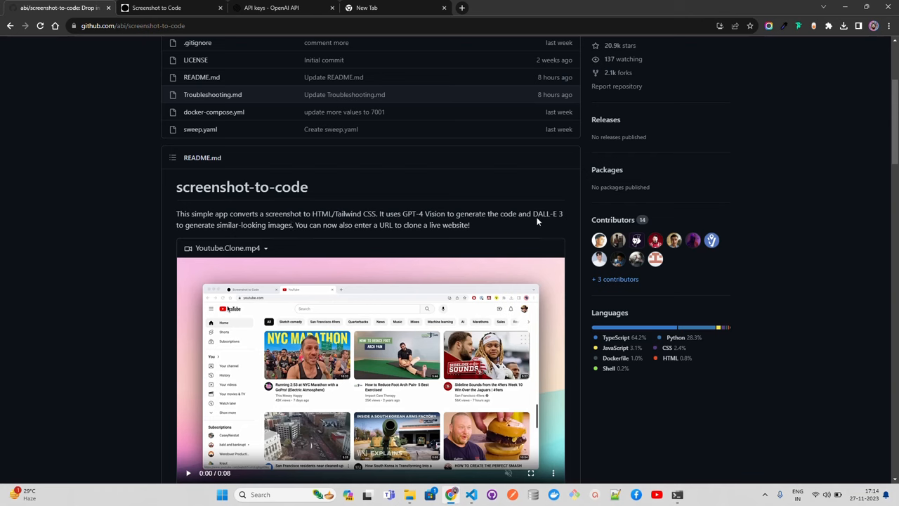
mouse_move(547, 212)
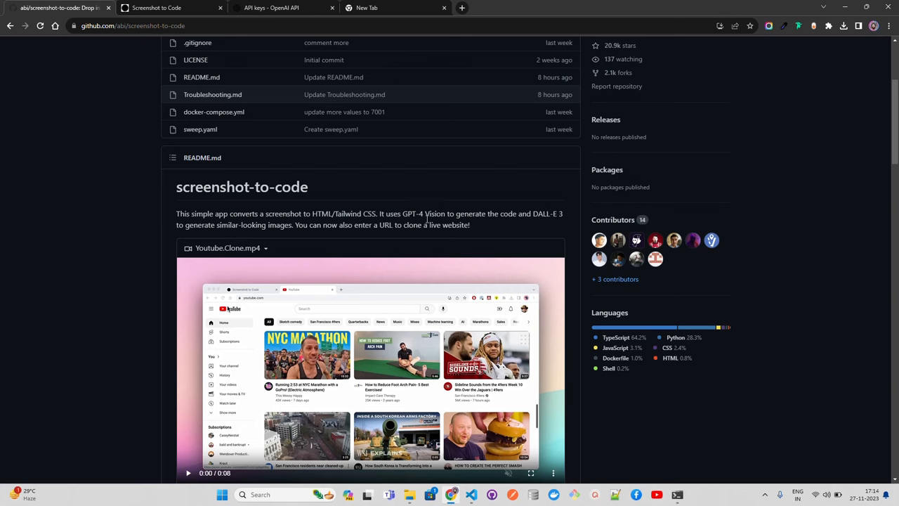
mouse_move(525, 227)
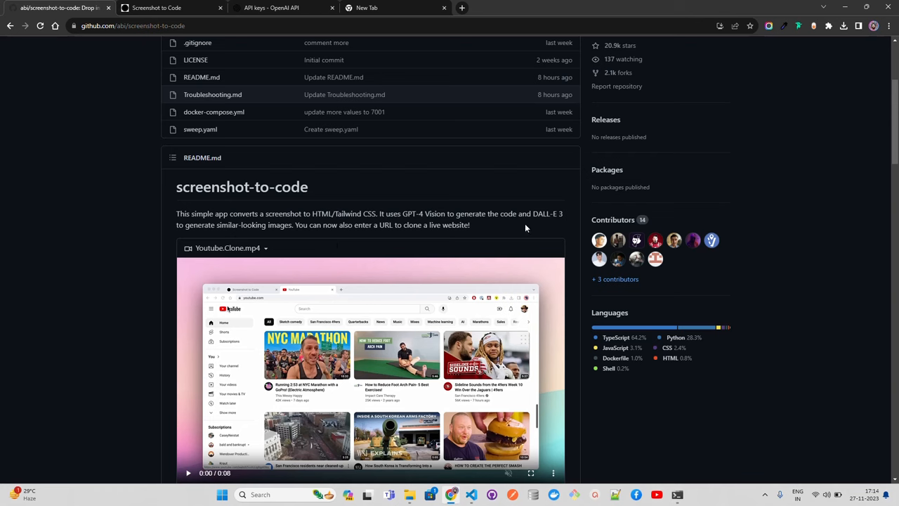
mouse_move(427, 214)
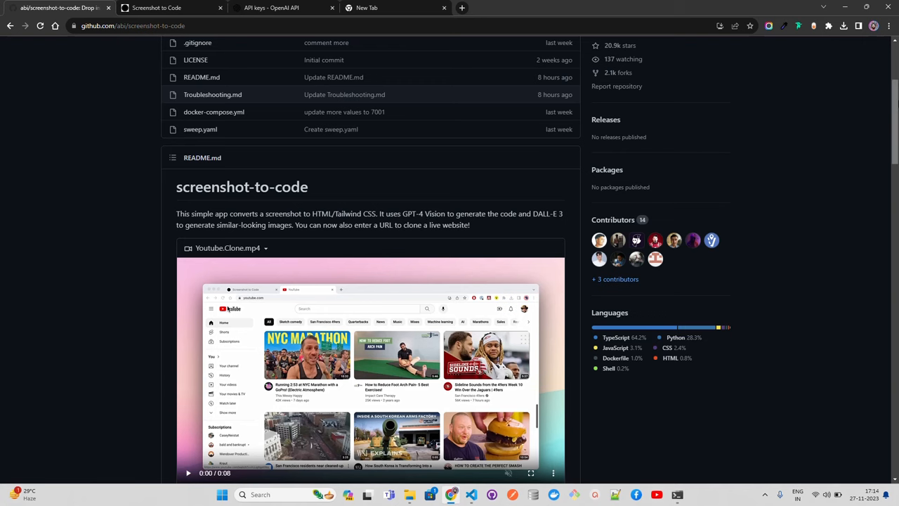
- Scroll further, then switch to the picoapps.xyz Screenshot to Code tool
scroll("down", 3)
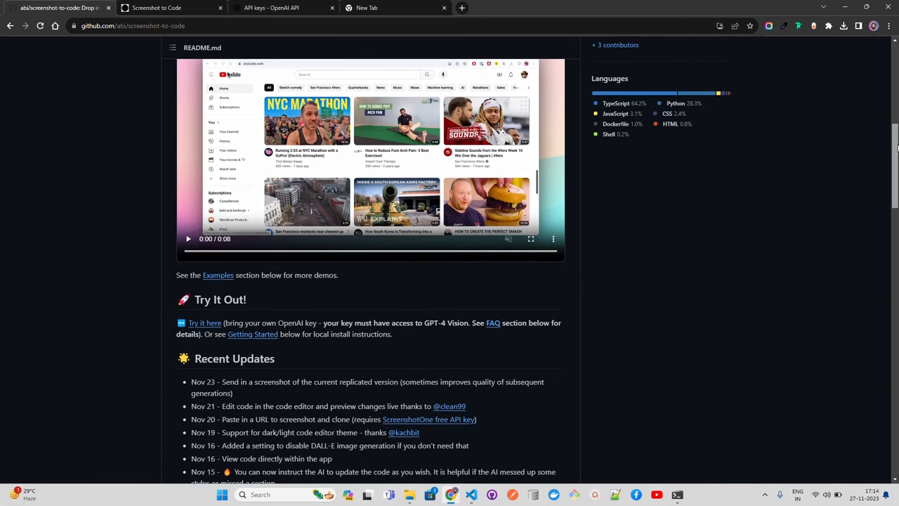
scroll("down", 3)
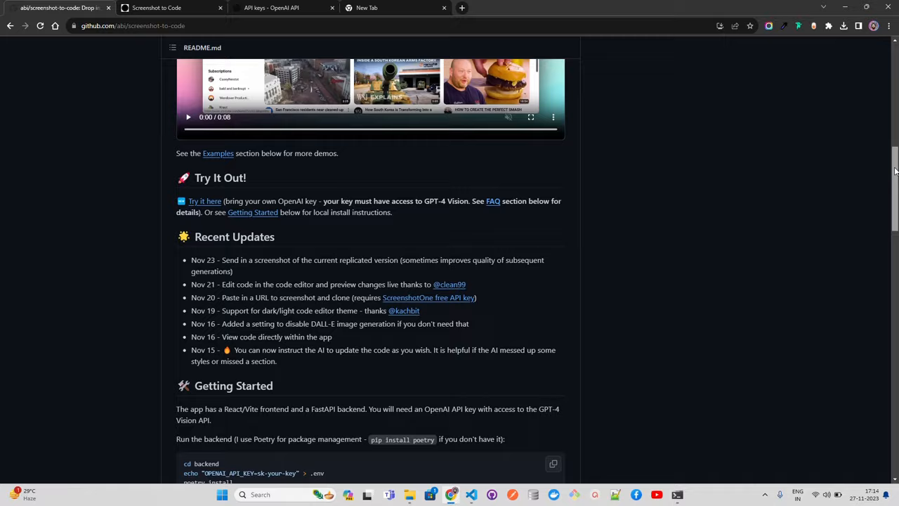
scroll("down", 3)
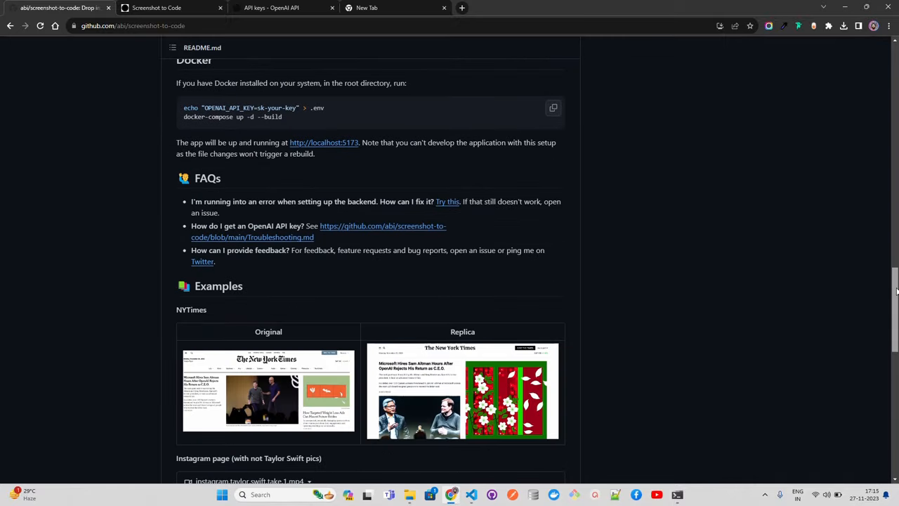
scroll("up", 3)
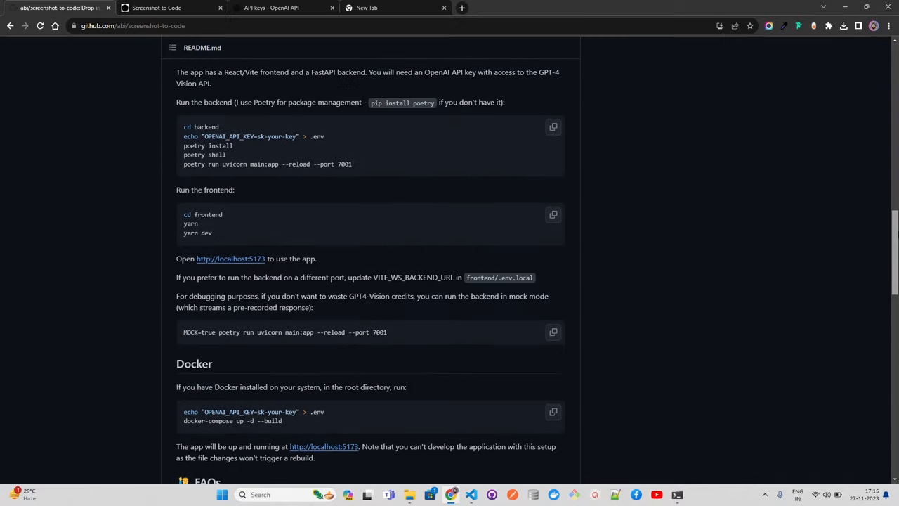
scroll("down", 3)
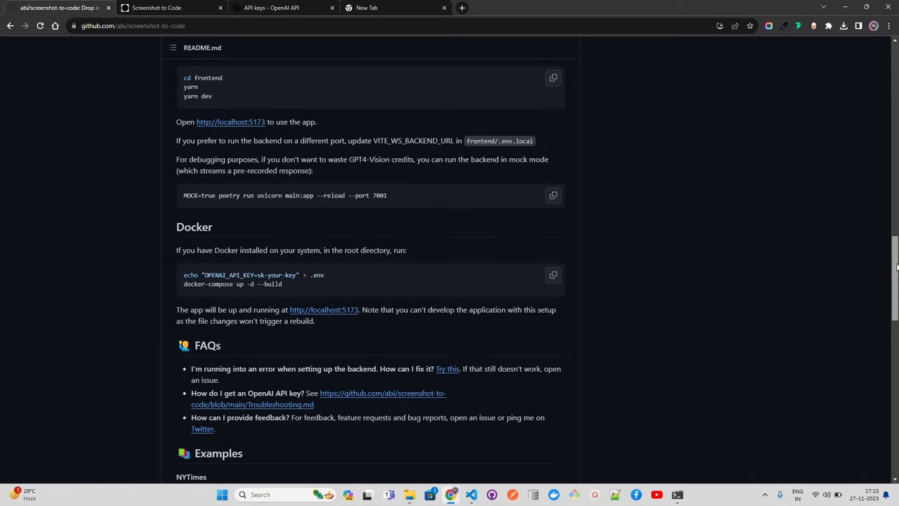
scroll("down", 3)
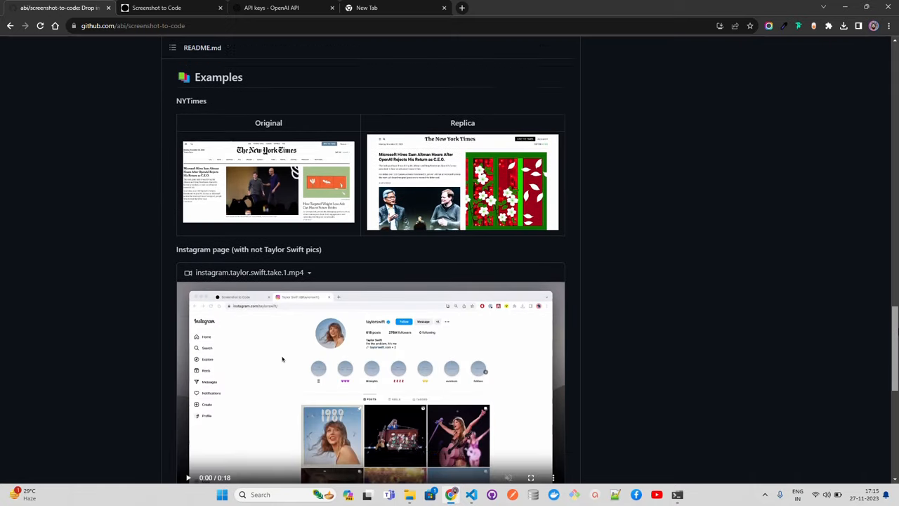
scroll("down", 3)
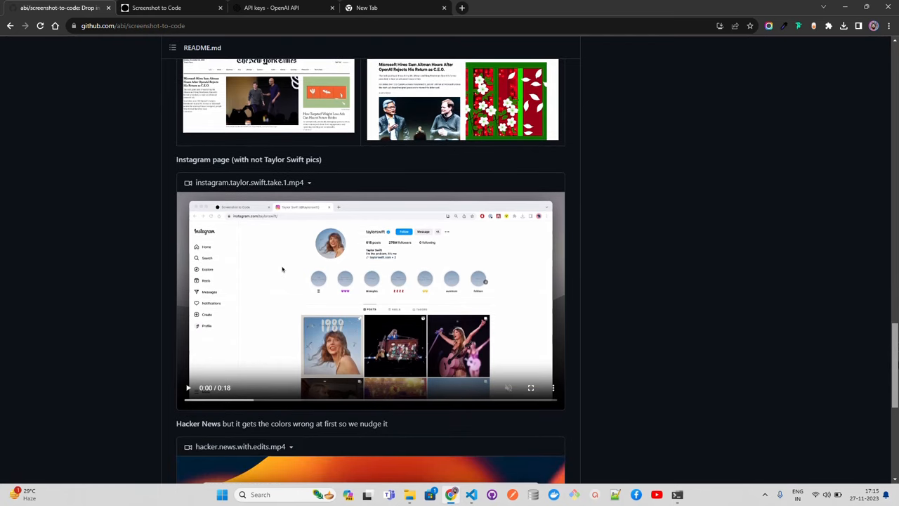
scroll("down", 3)
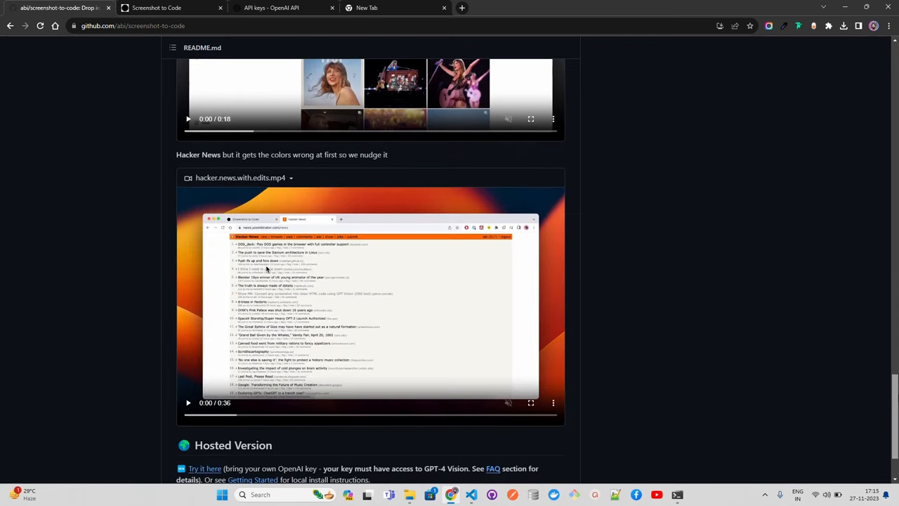
scroll("down", 3)
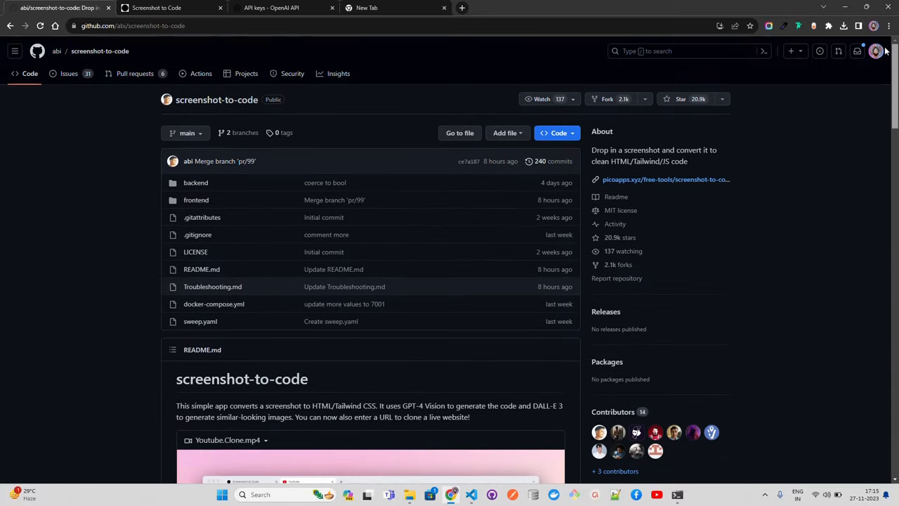
left_click(156, 8)
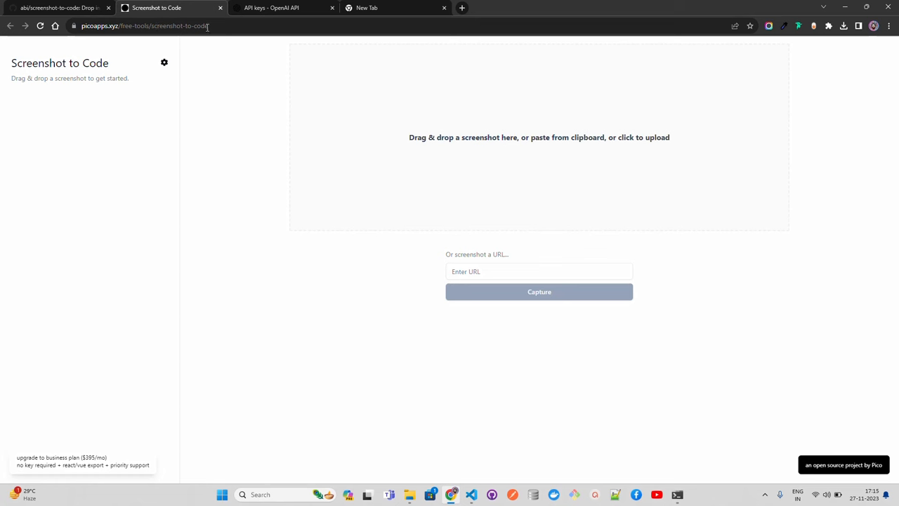
mouse_move(221, 28)
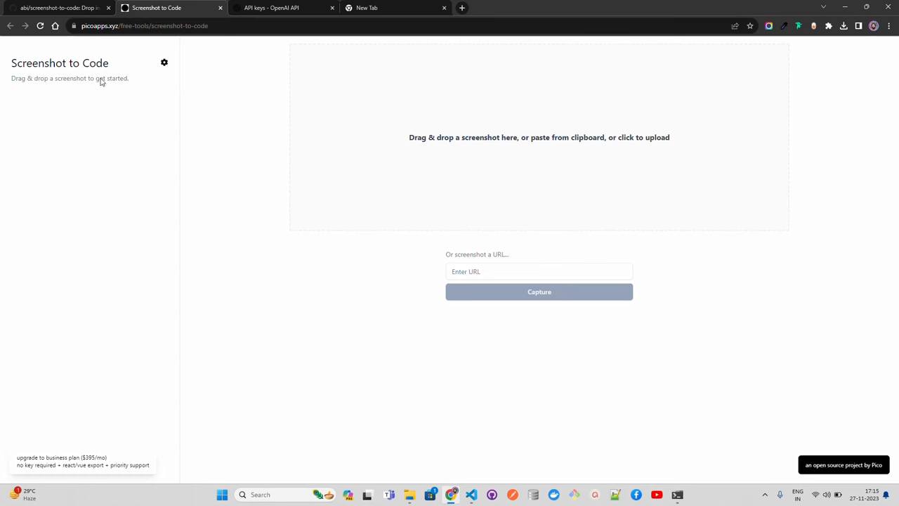
mouse_move(237, 152)
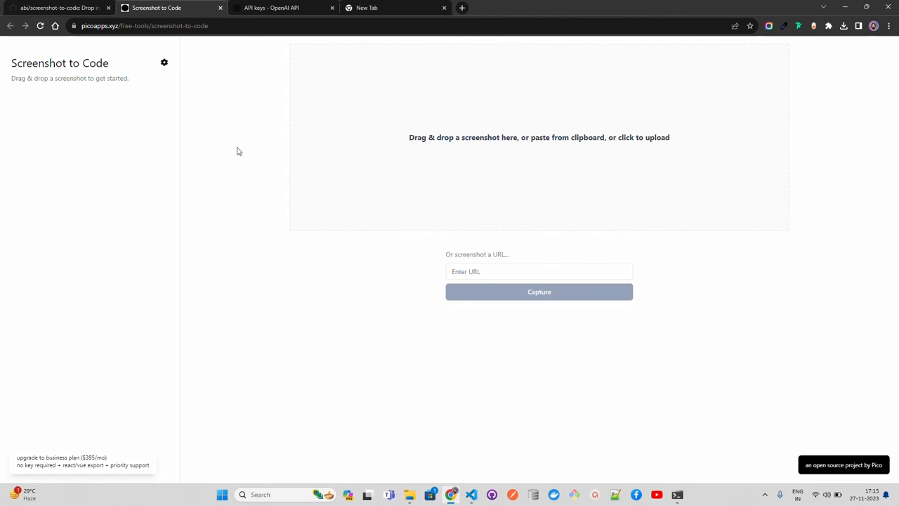
mouse_move(239, 206)
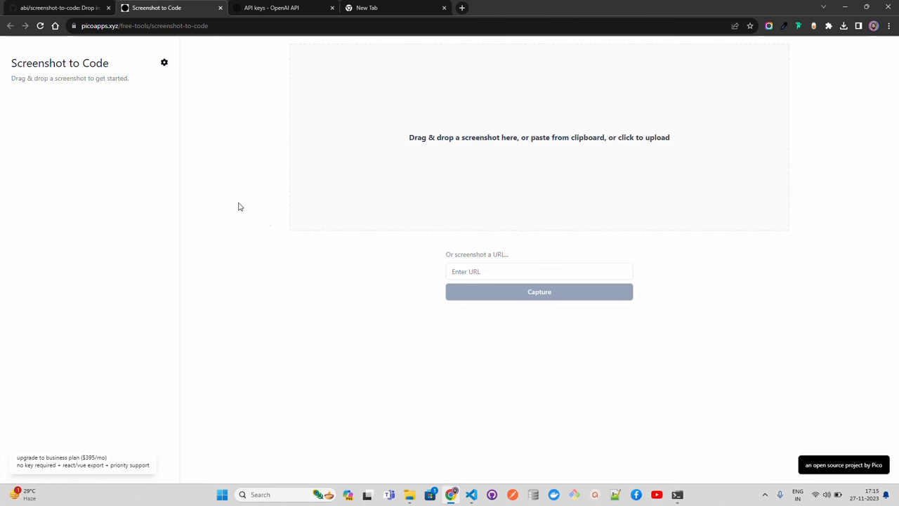
mouse_move(176, 55)
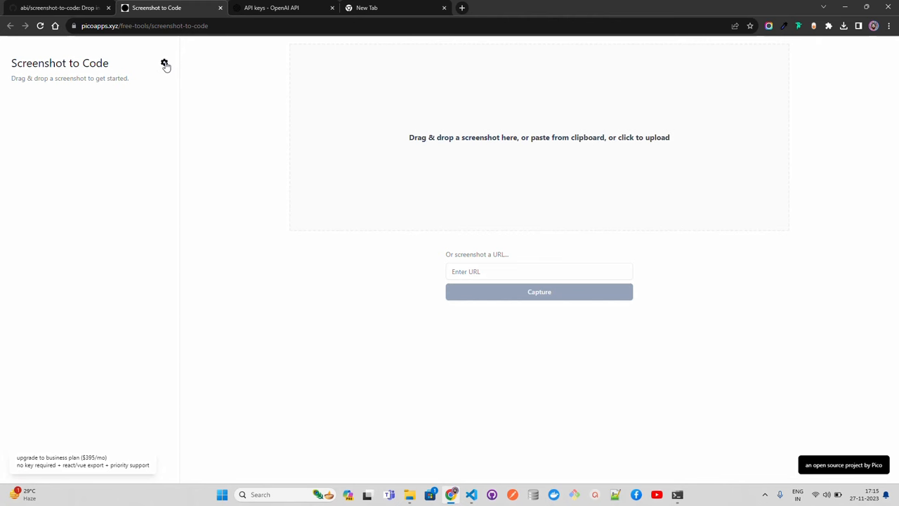
- Open the tool's settings and verify the ScreenshotOne and OpenAI API keys
left_click(165, 63)
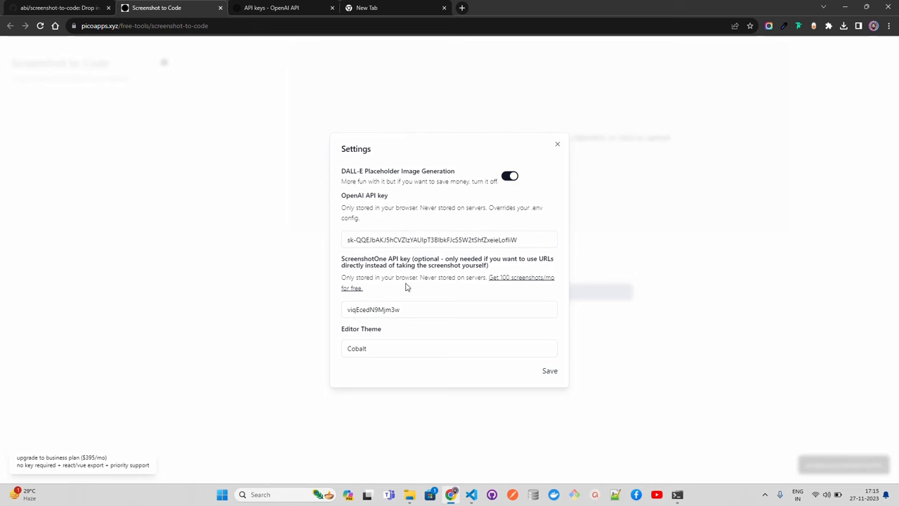
mouse_move(386, 281)
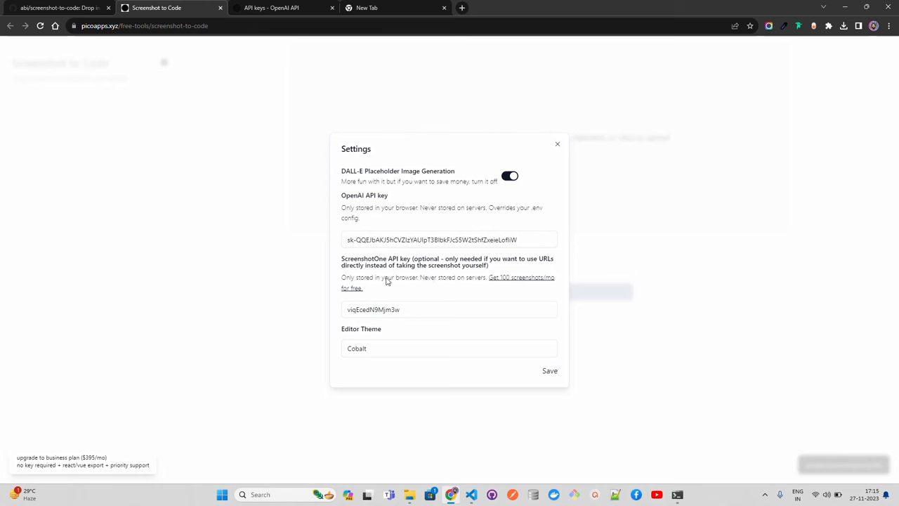
mouse_move(462, 263)
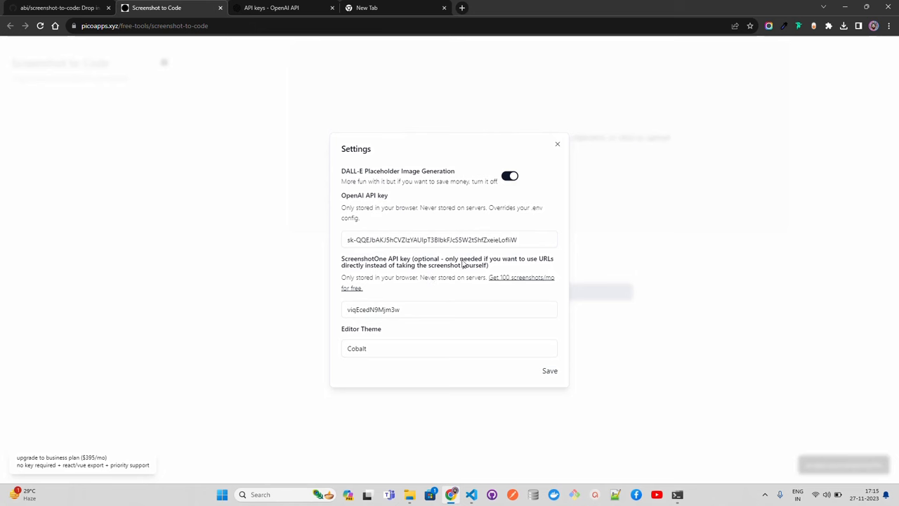
mouse_move(420, 279)
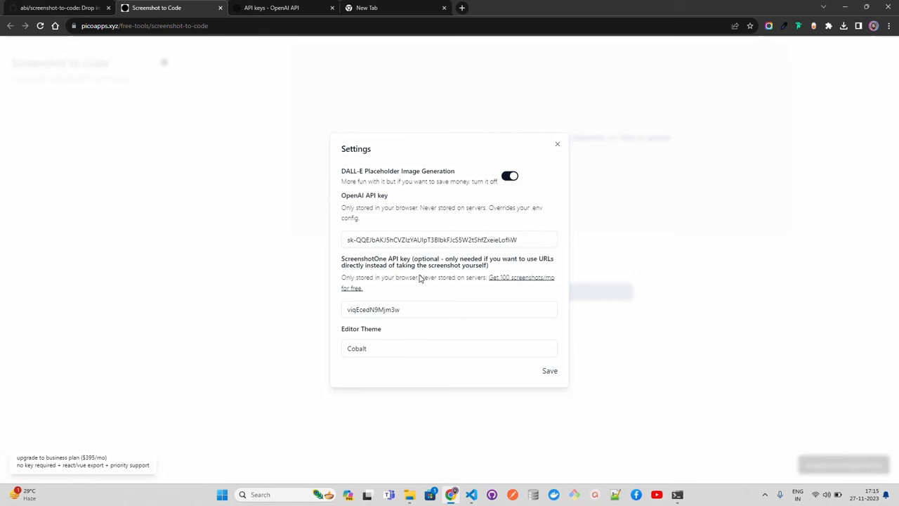
mouse_move(480, 270)
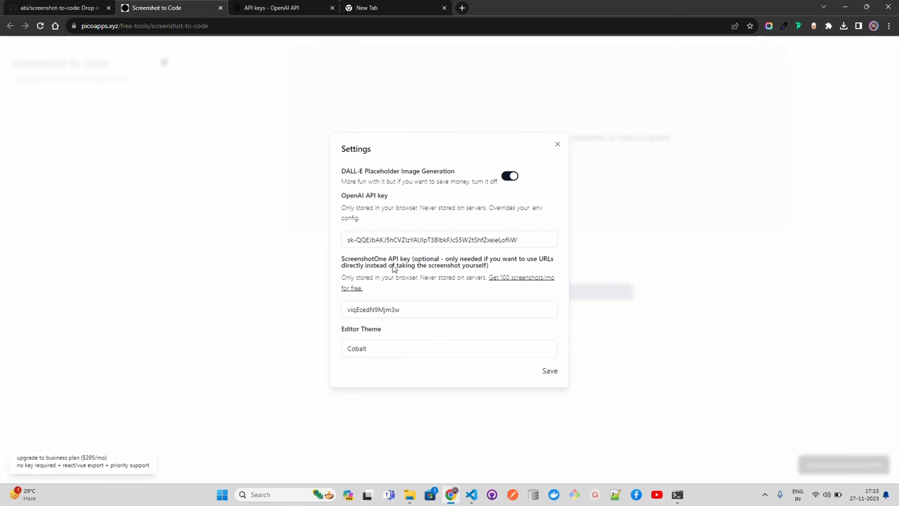
mouse_move(501, 267)
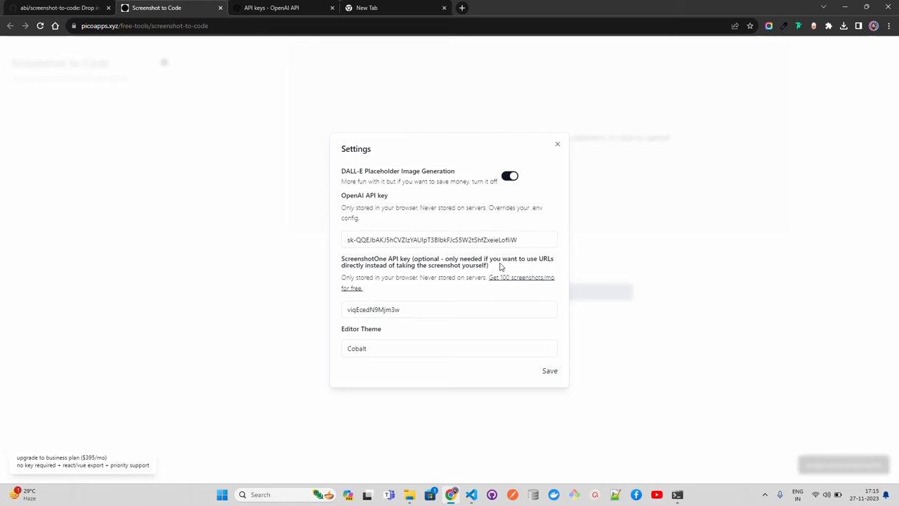
left_click(448, 309)
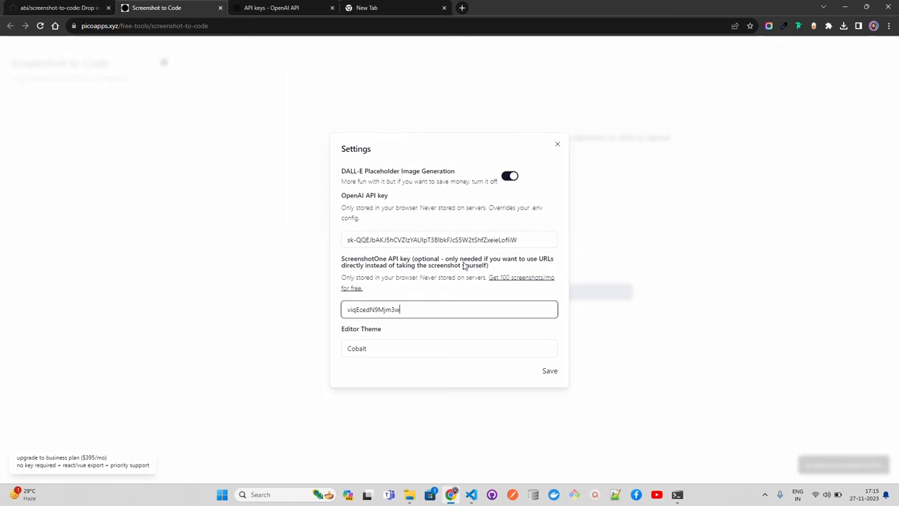
mouse_move(496, 267)
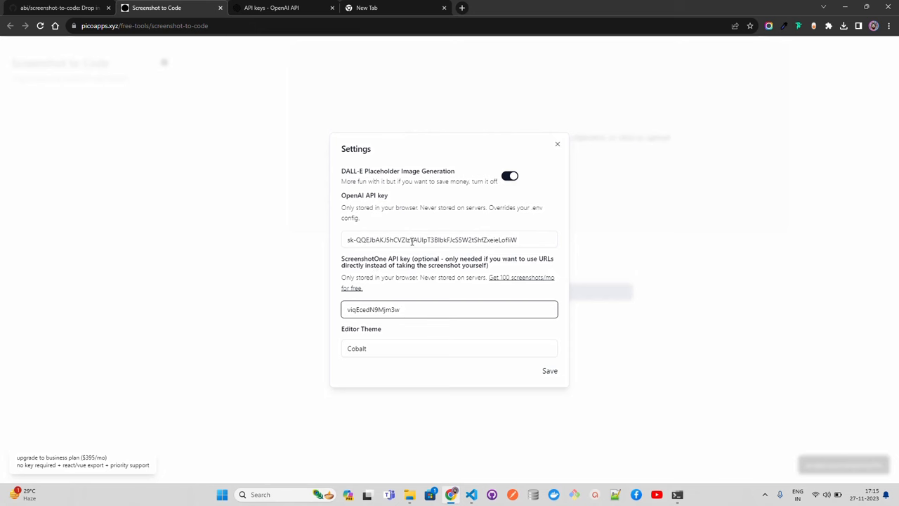
left_click(428, 239)
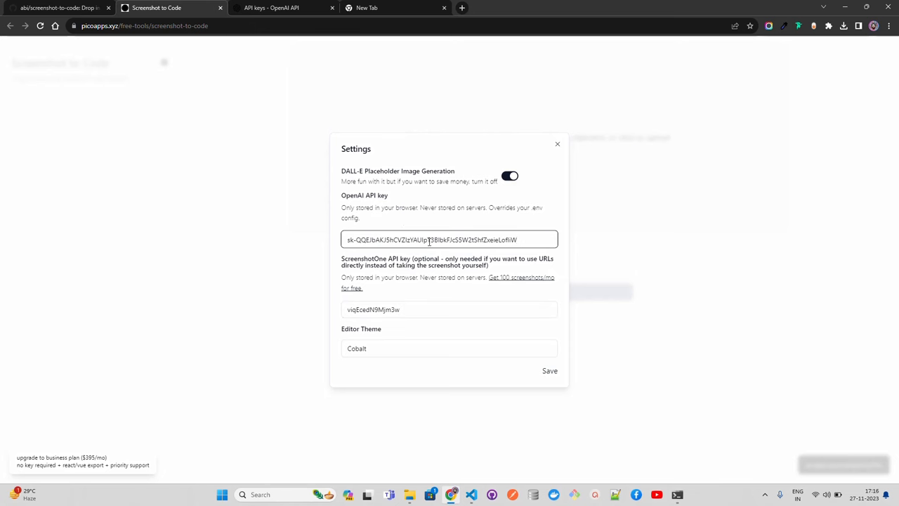
mouse_move(475, 217)
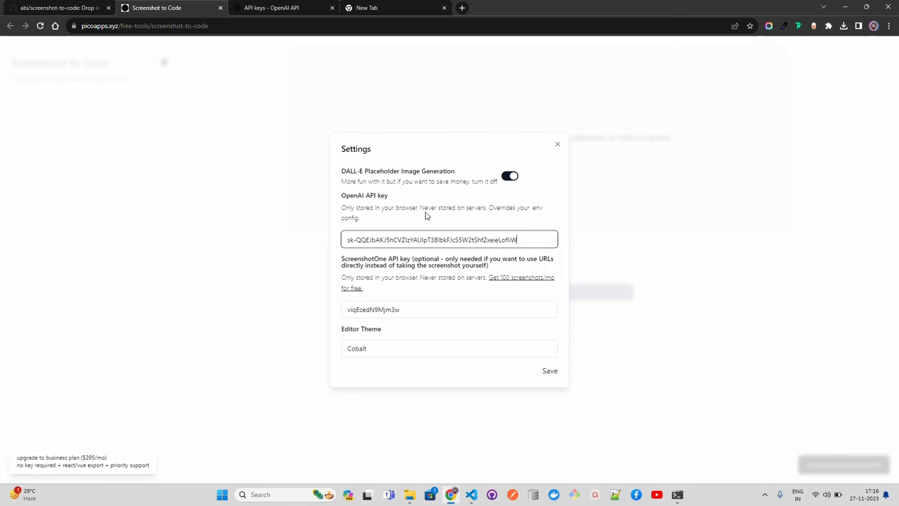
mouse_move(502, 212)
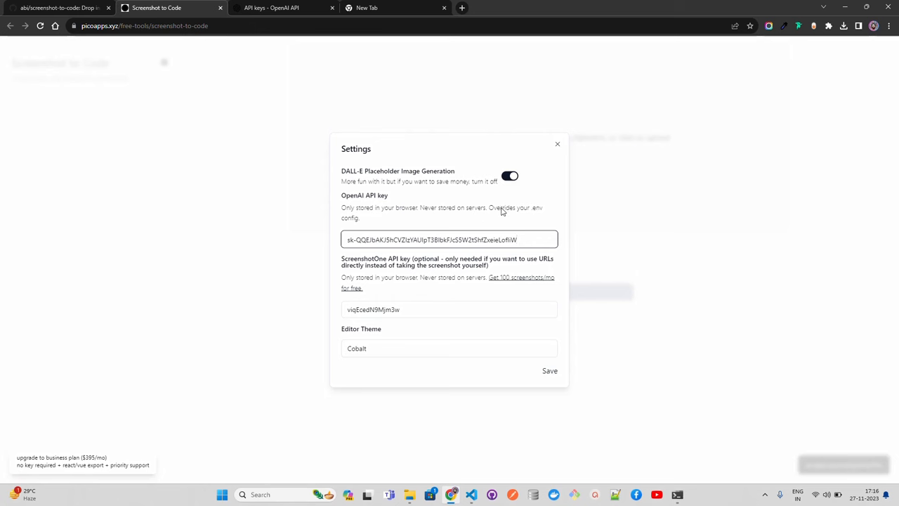
mouse_move(527, 224)
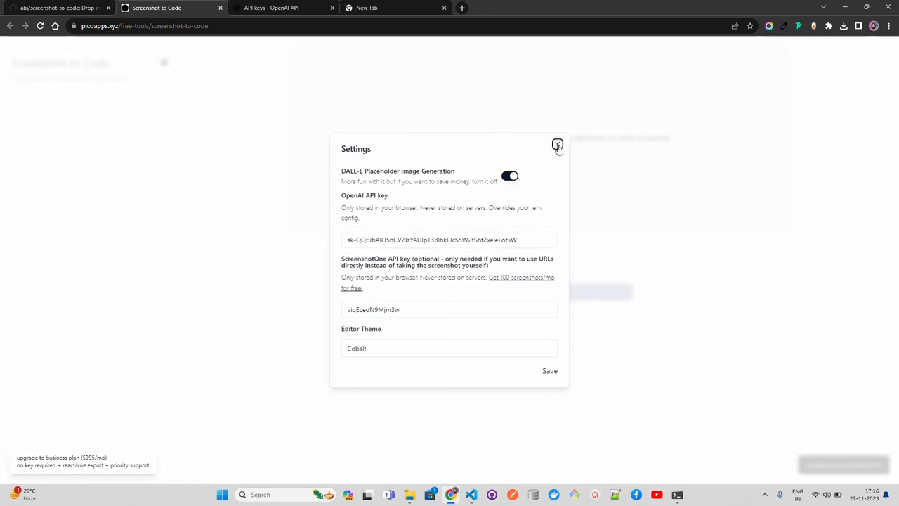
- Close settings and upload the Lamini screenshot for code generation
left_click(557, 145)
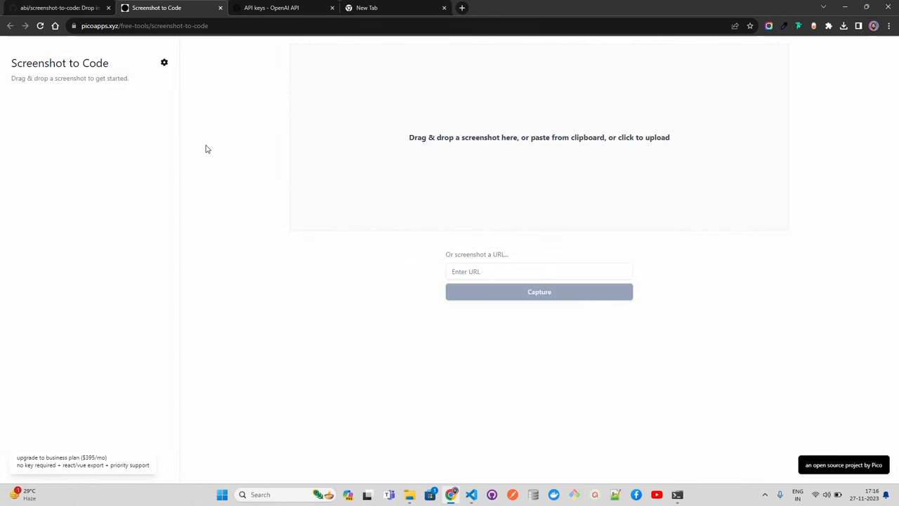
mouse_move(275, 271)
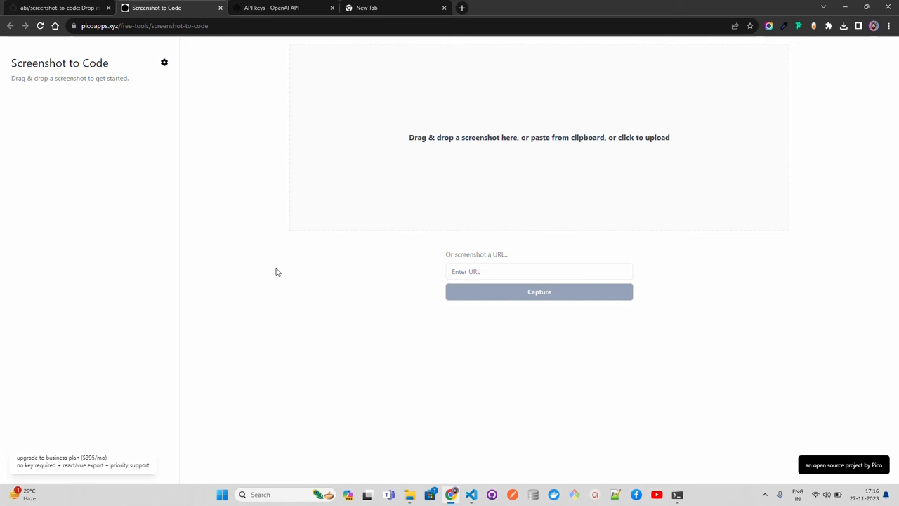
mouse_move(164, 62)
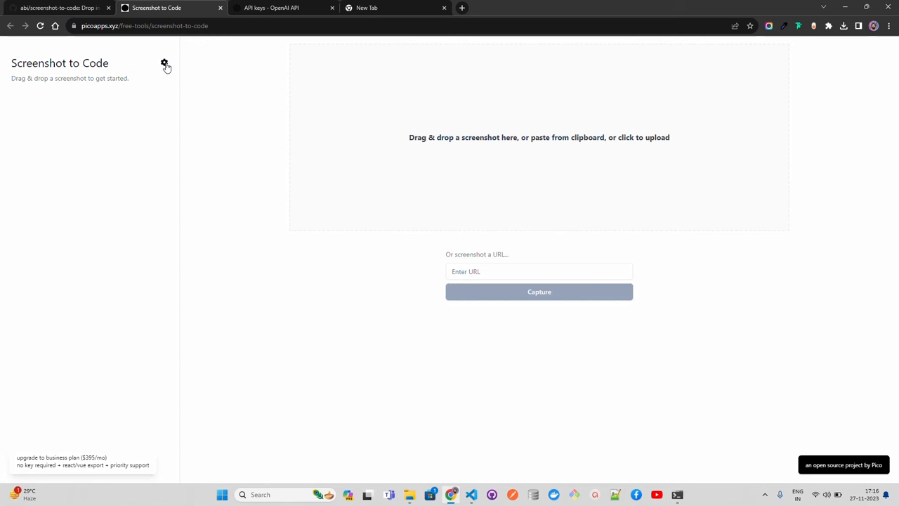
mouse_move(313, 129)
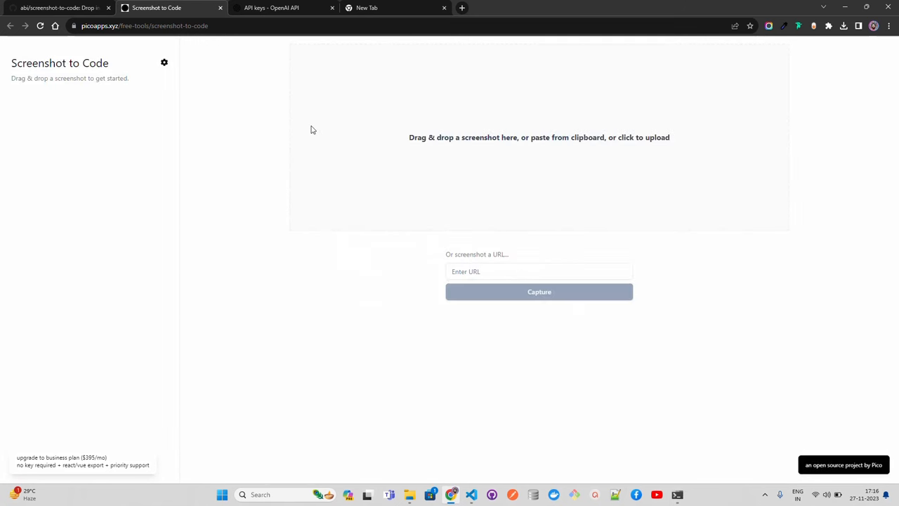
left_click(539, 137)
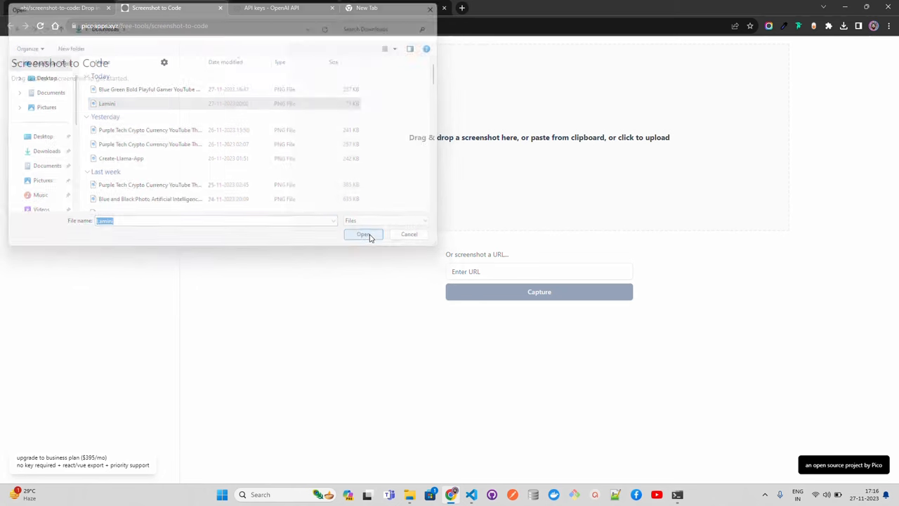
left_click(363, 234)
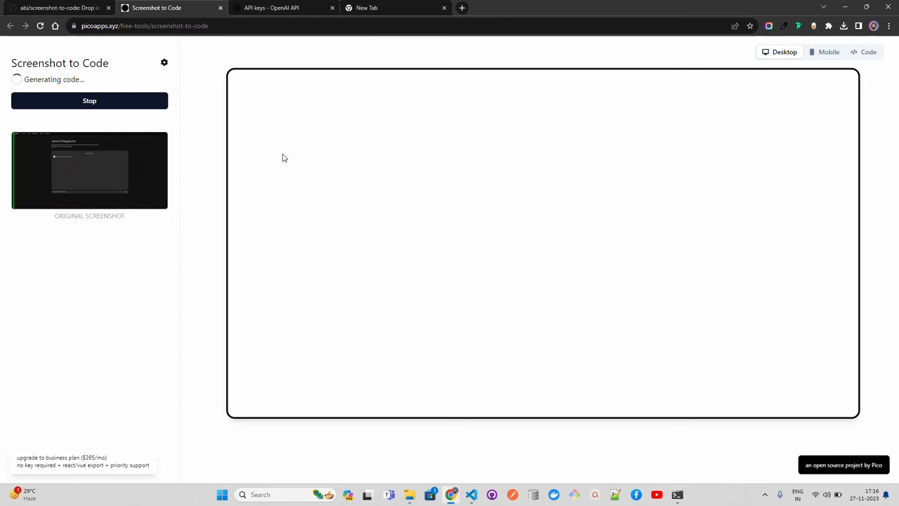
mouse_move(228, 116)
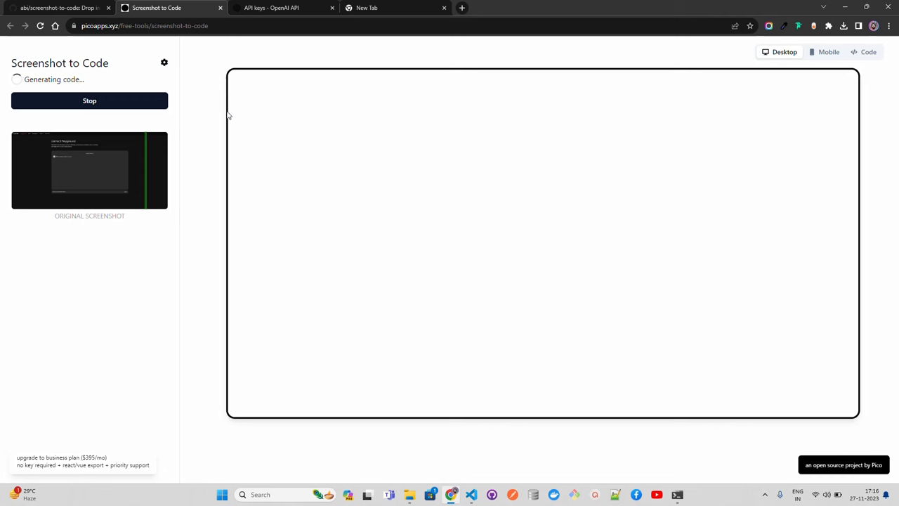
mouse_move(316, 174)
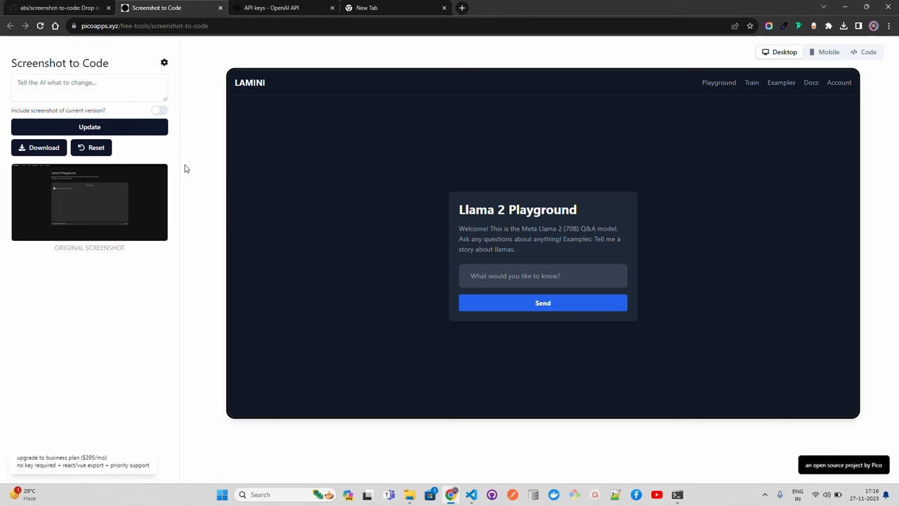
mouse_move(521, 131)
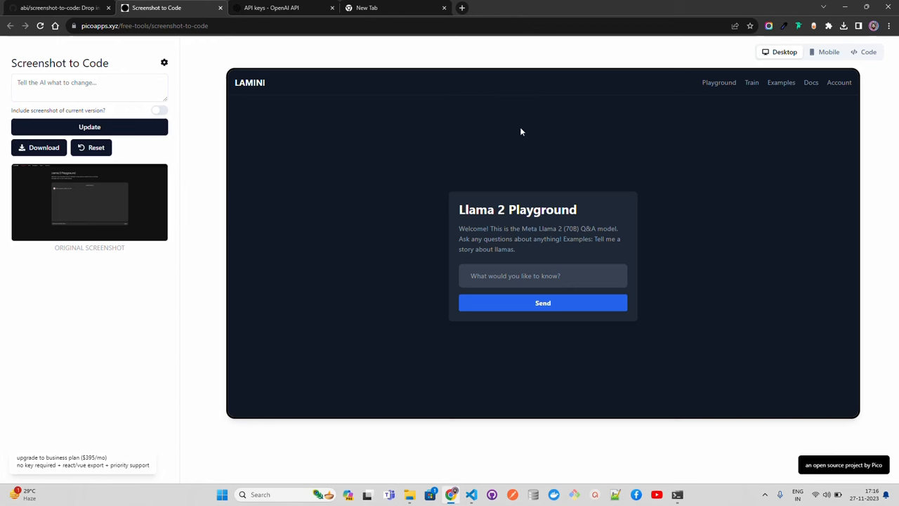
mouse_move(791, 113)
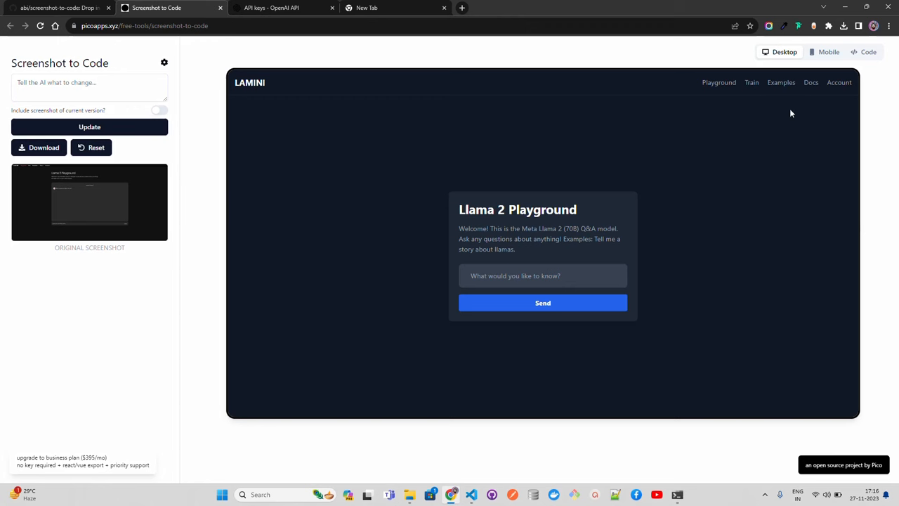
mouse_move(868, 52)
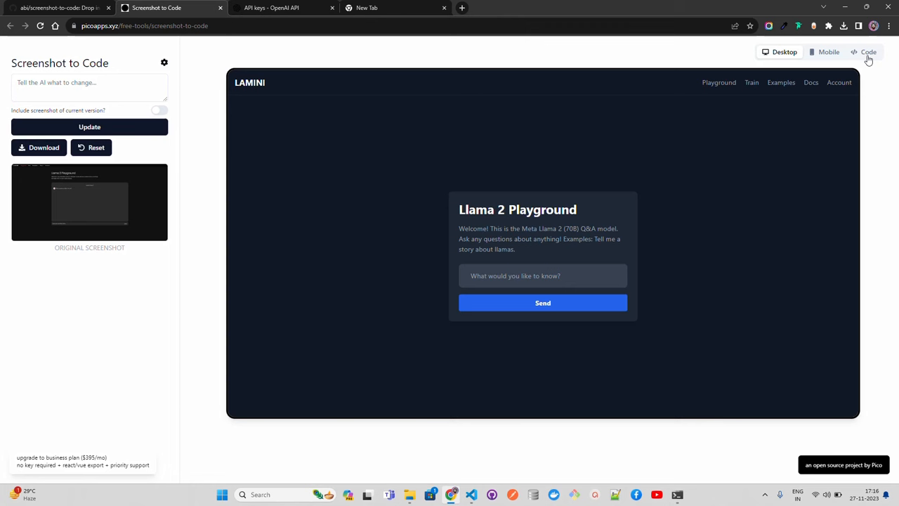
- Show the generated HTML/Tailwind source and copy it to the clipboard
left_click(868, 51)
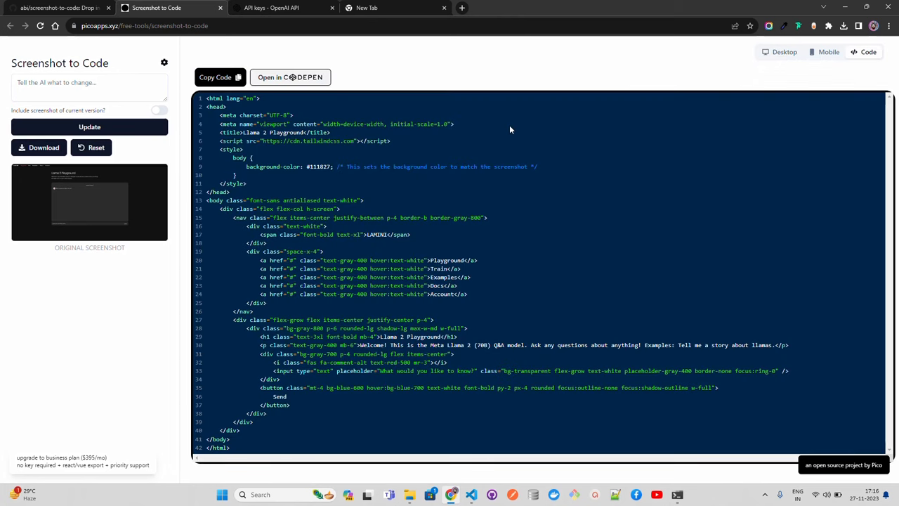
mouse_move(214, 77)
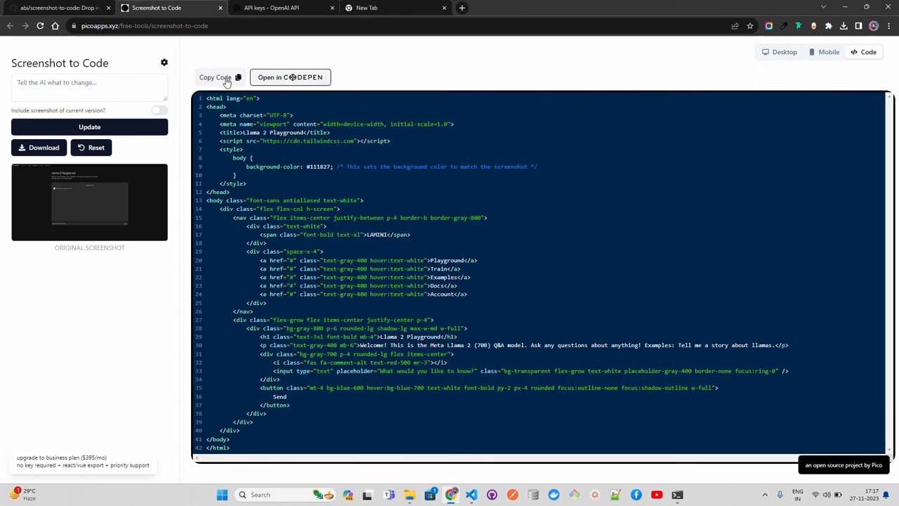
left_click(215, 78)
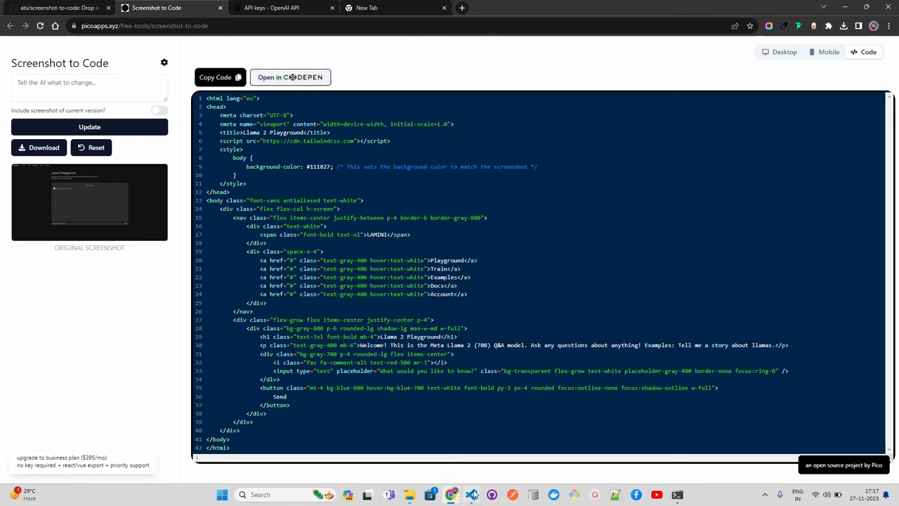
mouse_move(472, 493)
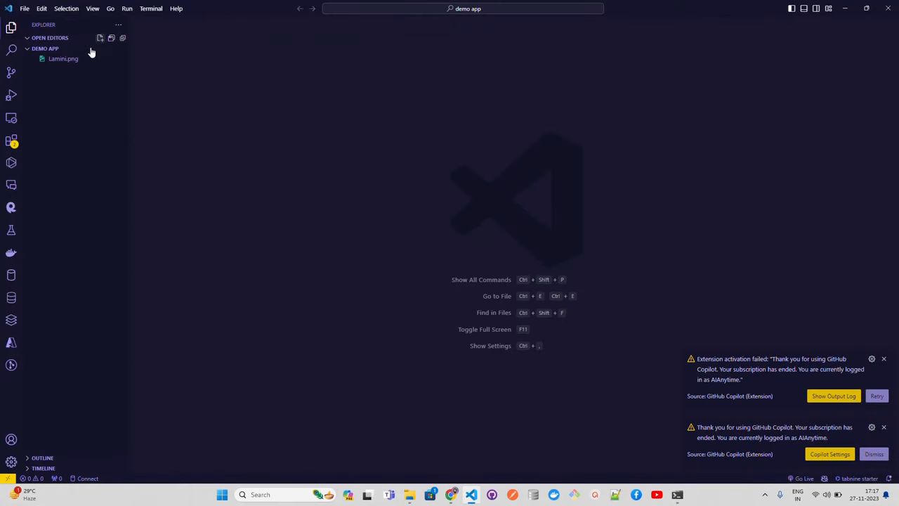
- Put the generated code into a new index.html and open it with Live Server
left_click(89, 48)
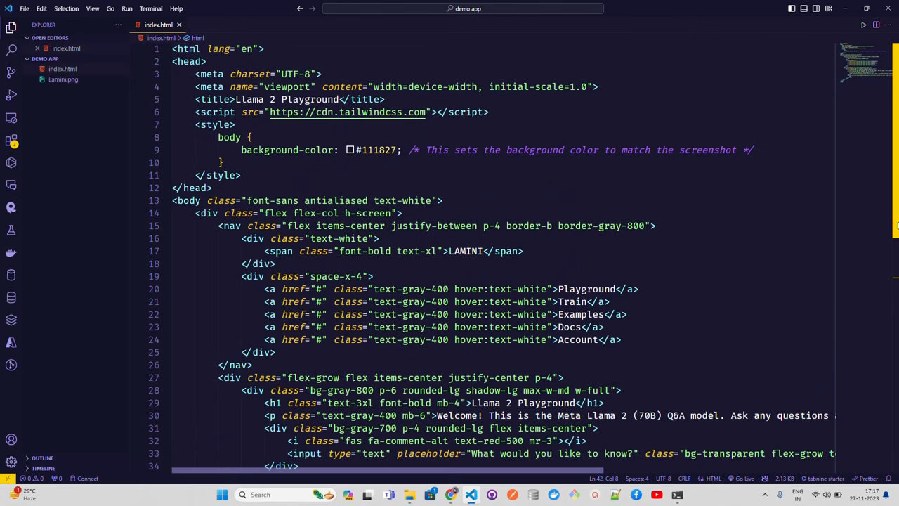
scroll("down", 3)
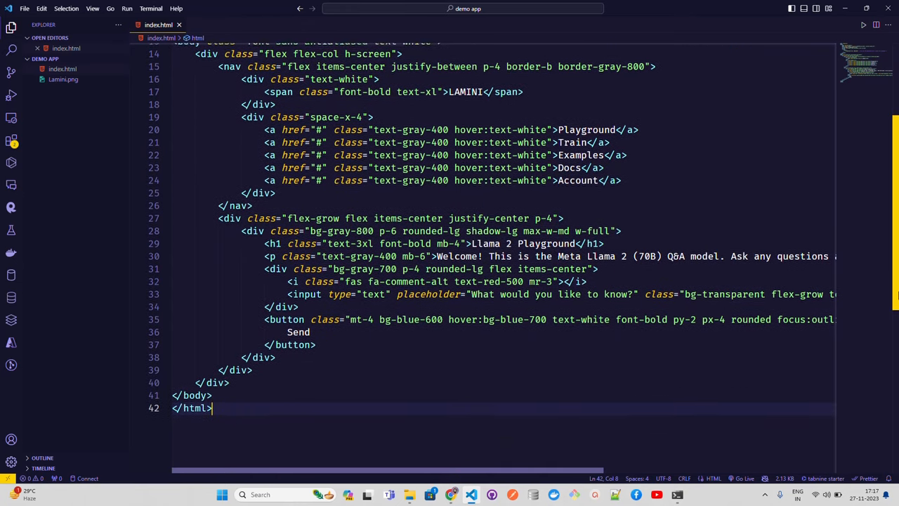
scroll("down", 3)
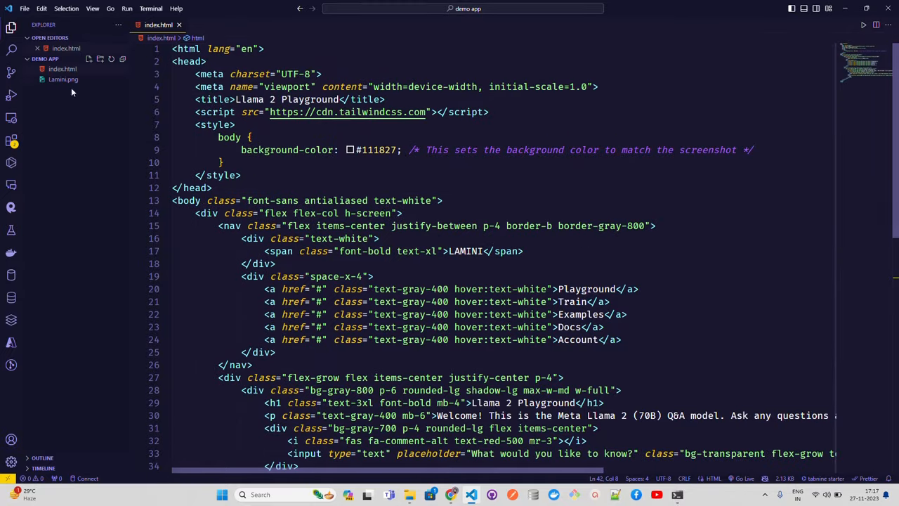
right_click(62, 69)
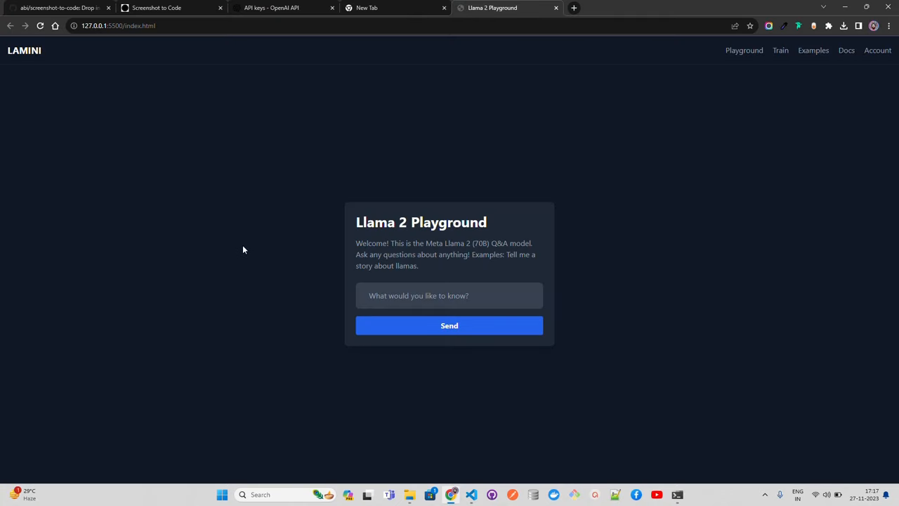
mouse_move(386, 264)
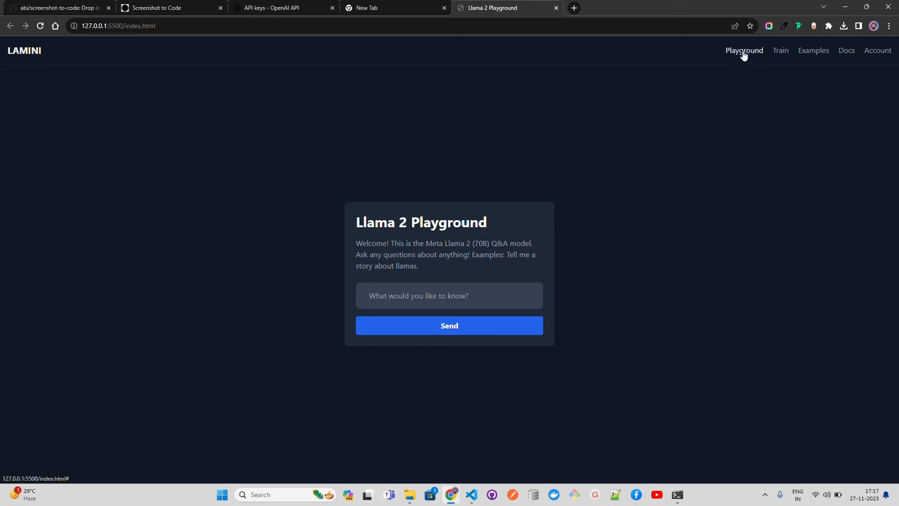
mouse_move(814, 49)
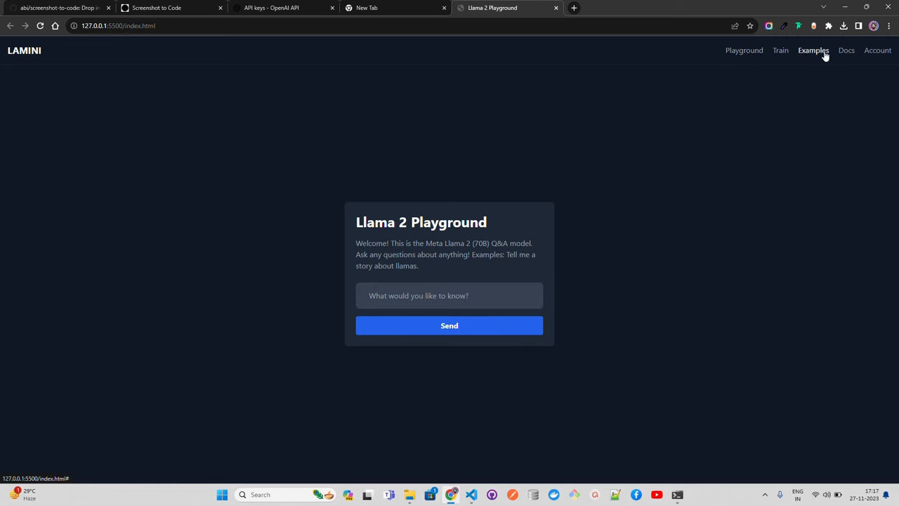
mouse_move(460, 220)
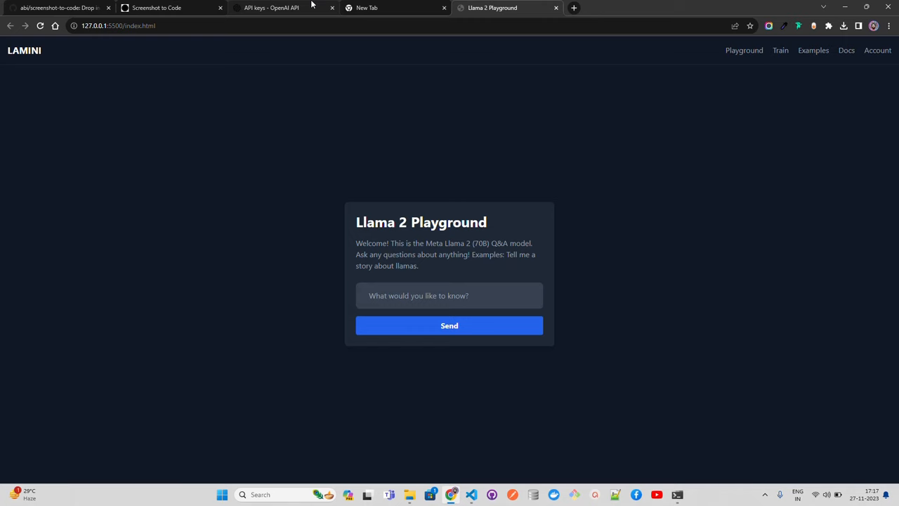
- Request 'Can you make the chat interface bigger? more height and width', then copy the updated code
left_click(155, 8)
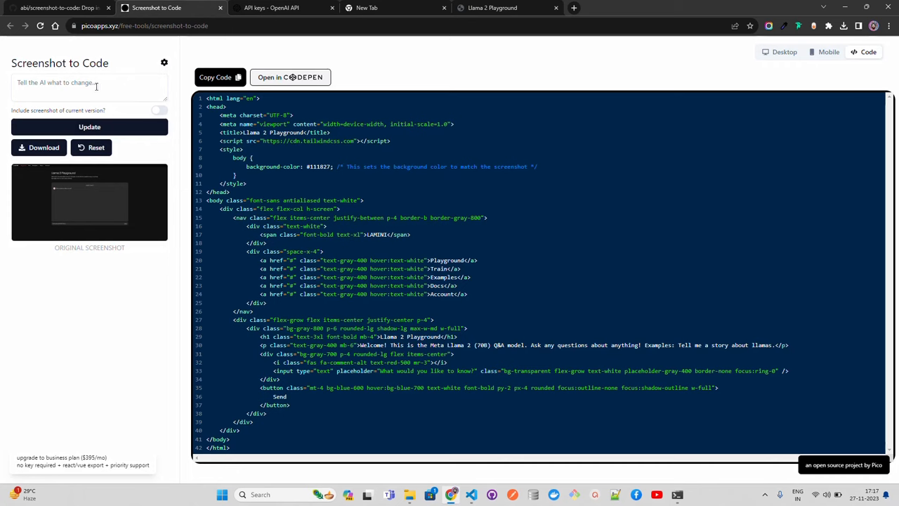
type("Can you make the chat interfae a")
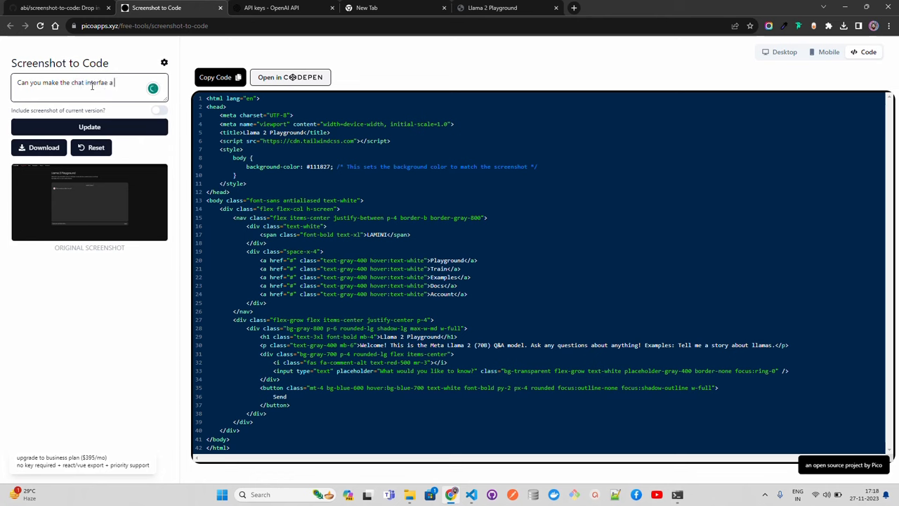
type("bigger? mor eheight")
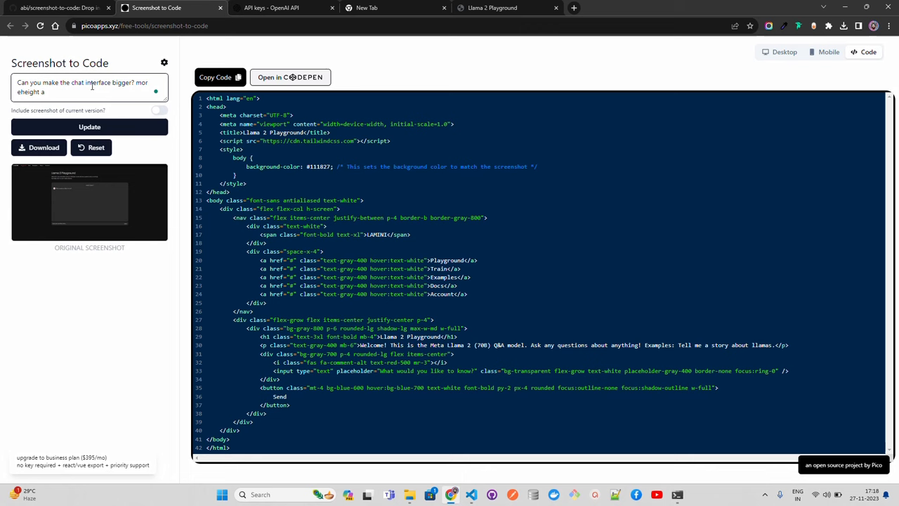
key("Backspace")
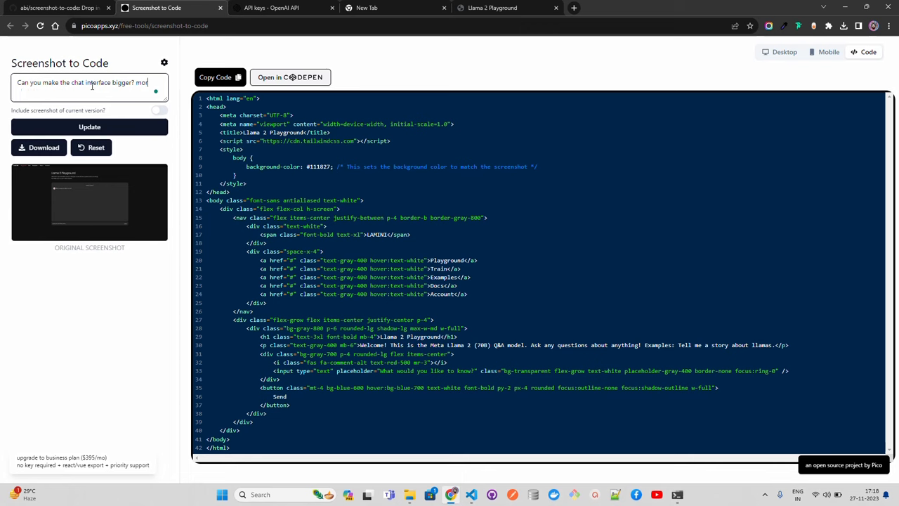
type("height")
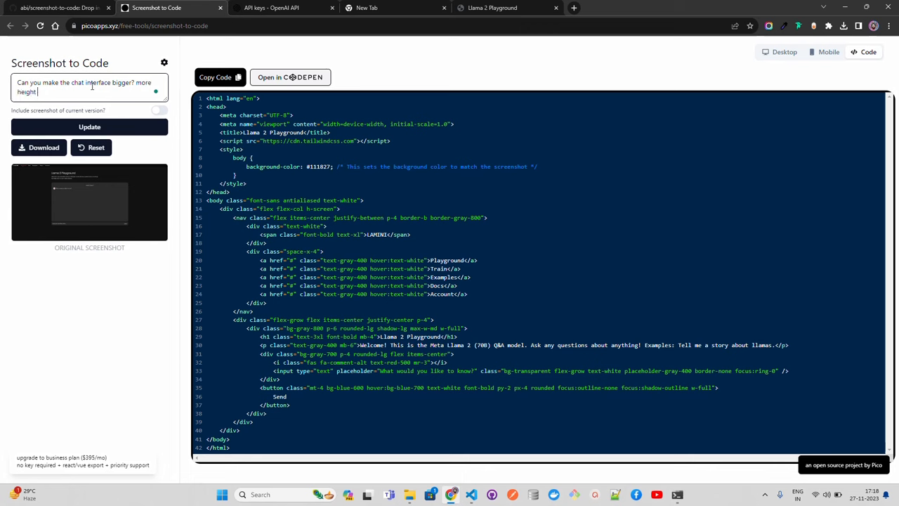
type("and width")
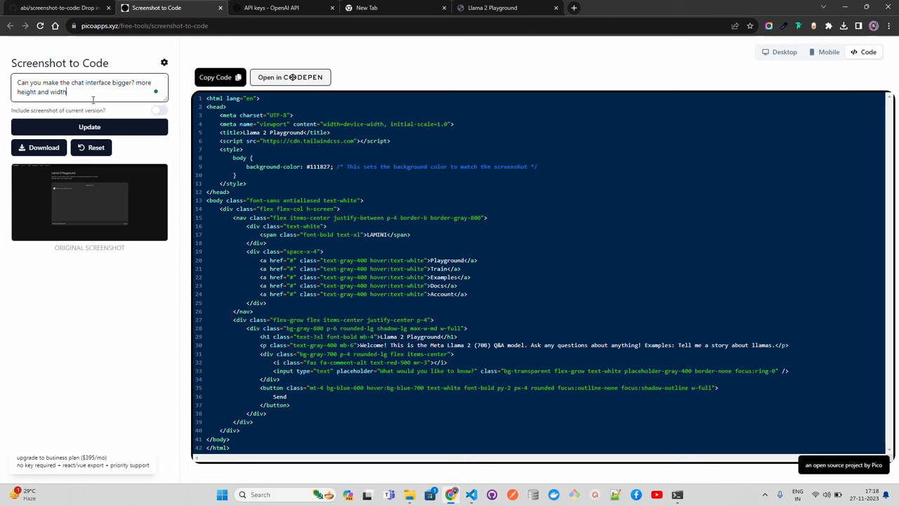
left_click(89, 126)
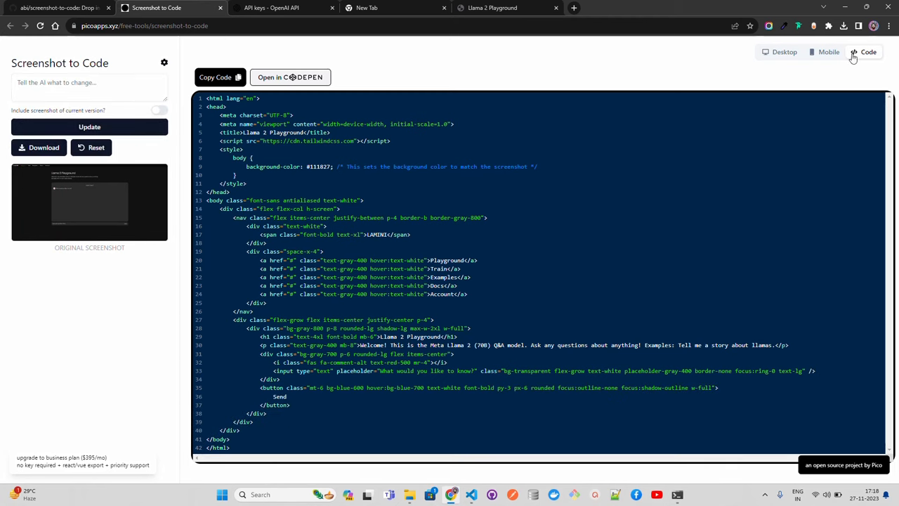
left_click(214, 78)
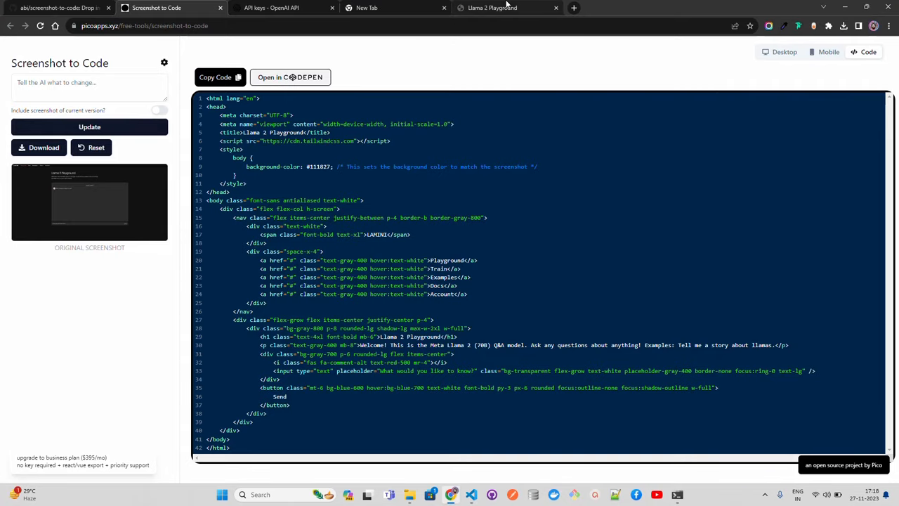
- Return to the Live Server Llama 2 Playground page to check the update
left_click(492, 8)
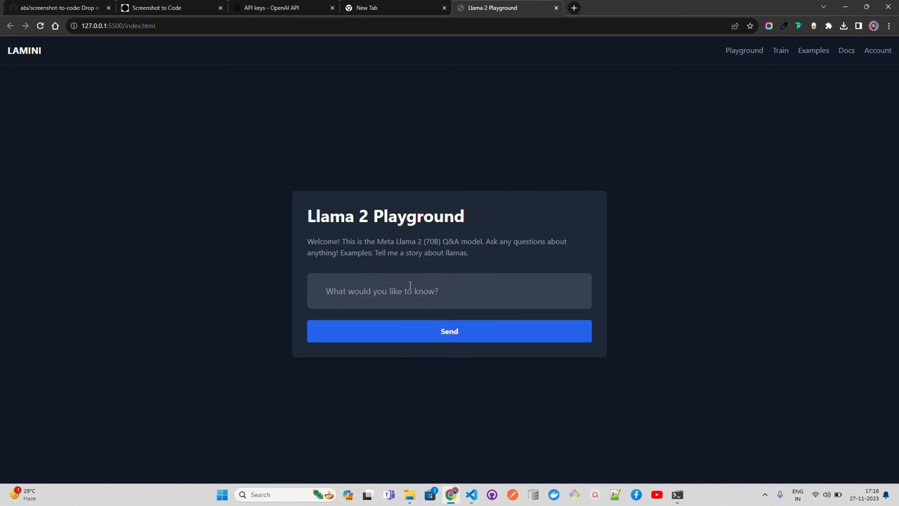
mouse_move(389, 267)
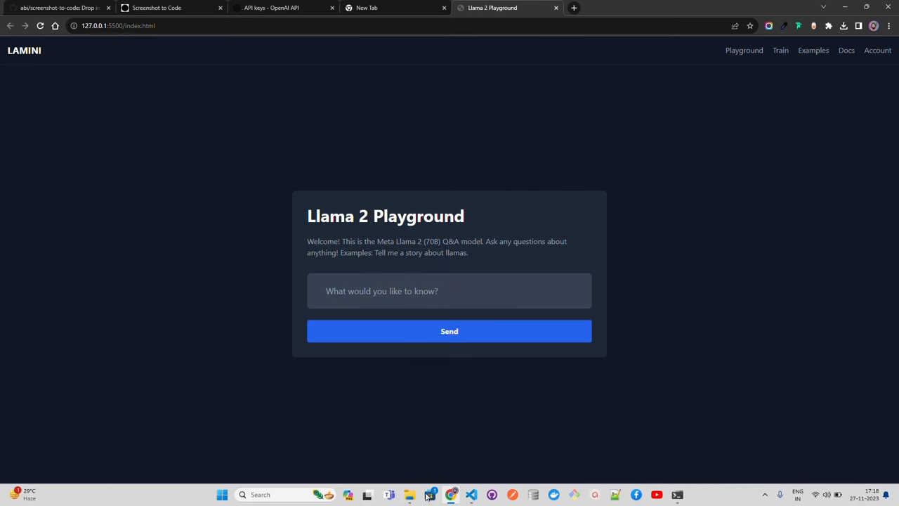
- View Lamini.png from the demo app folder in Photos, then return to Chrome
left_click(409, 494)
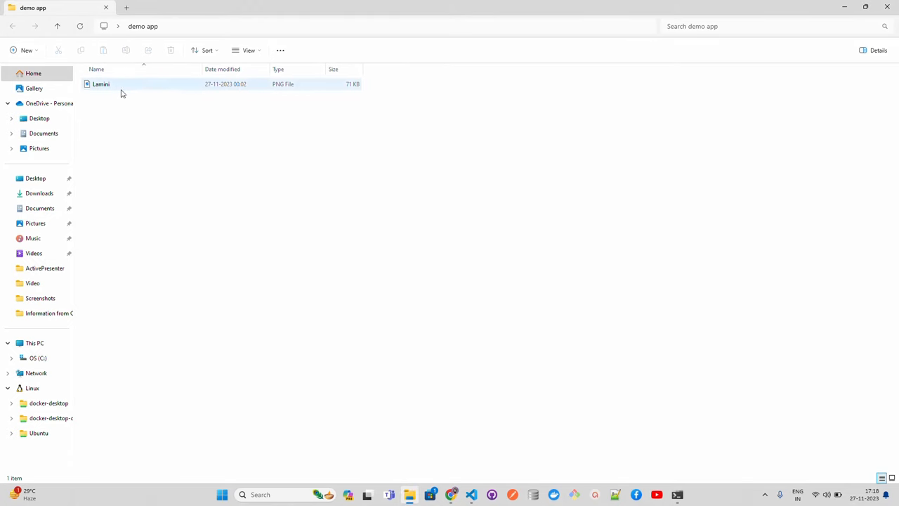
double_click(101, 83)
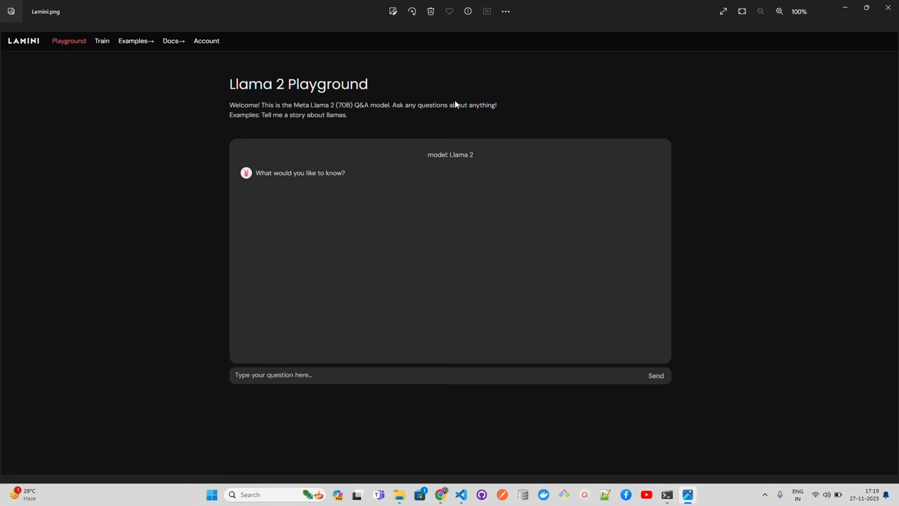
mouse_move(629, 95)
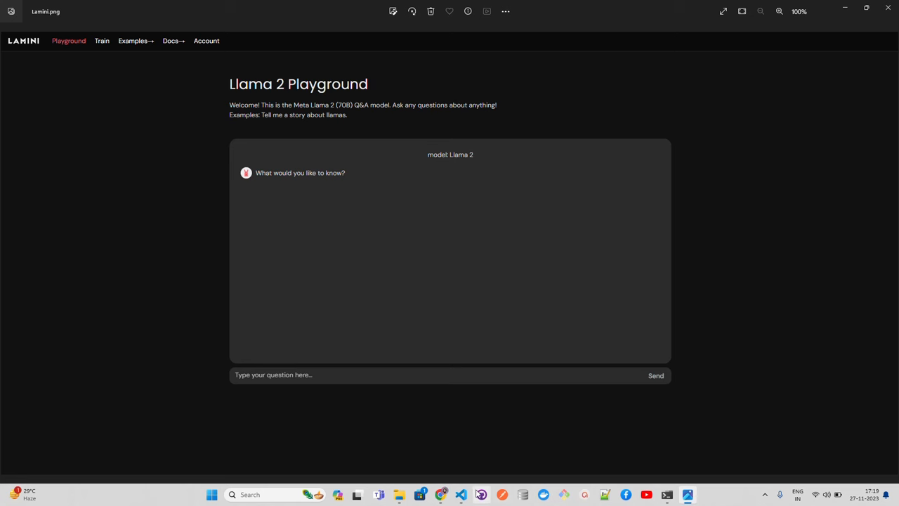
left_click(460, 494)
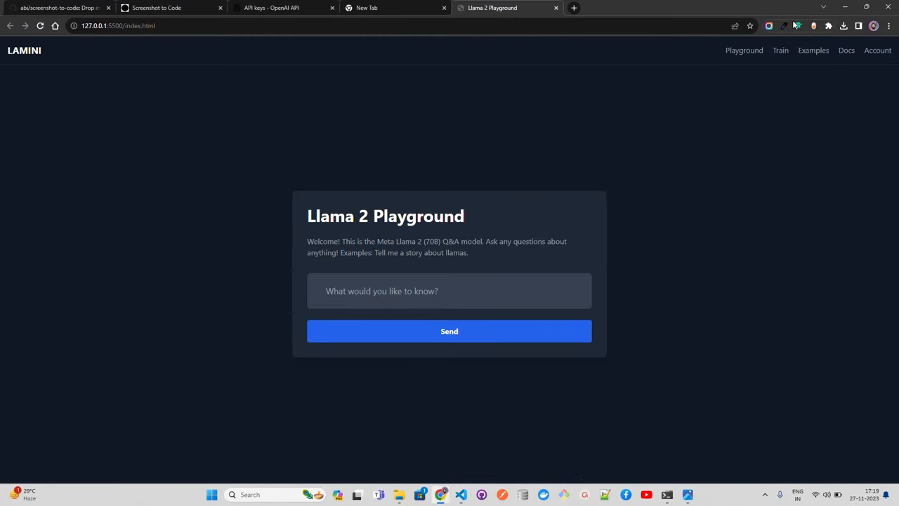
- Sample the page's dark background colour, #111827, with the colour-picker extension
left_click(784, 26)
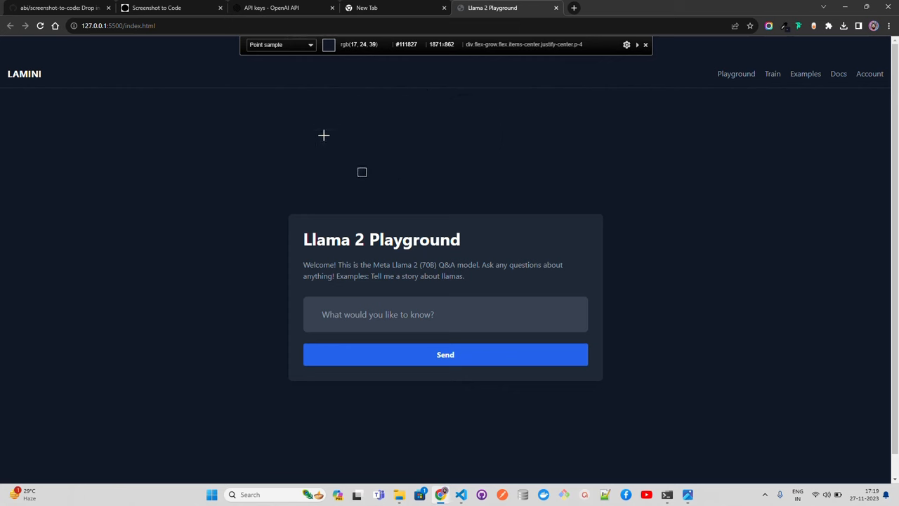
mouse_move(274, 136)
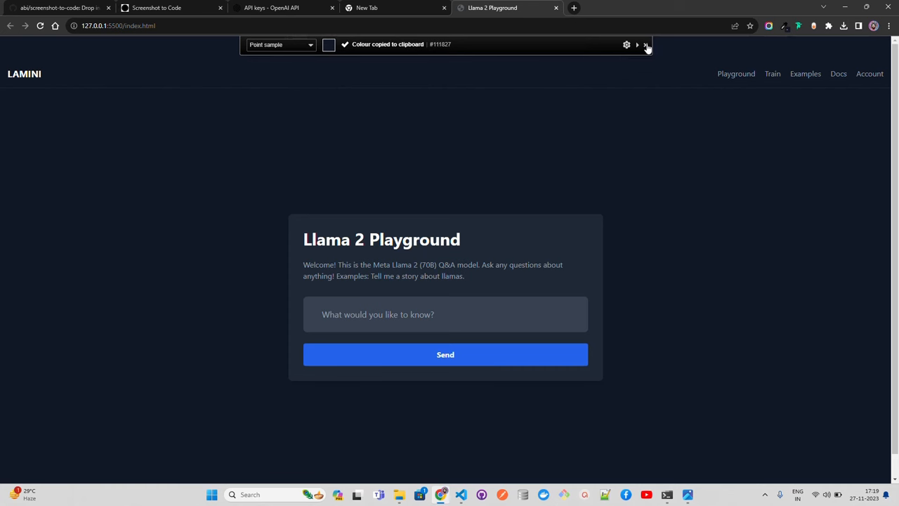
left_click(644, 45)
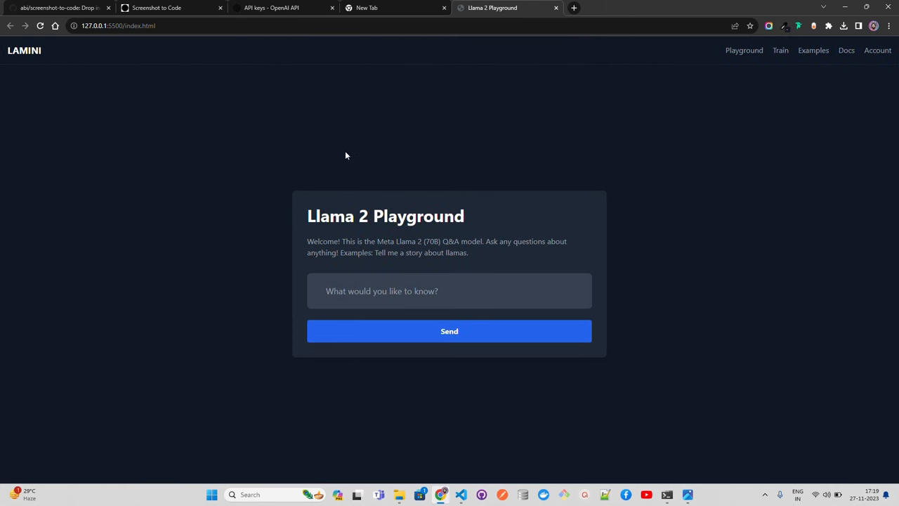
mouse_move(449, 99)
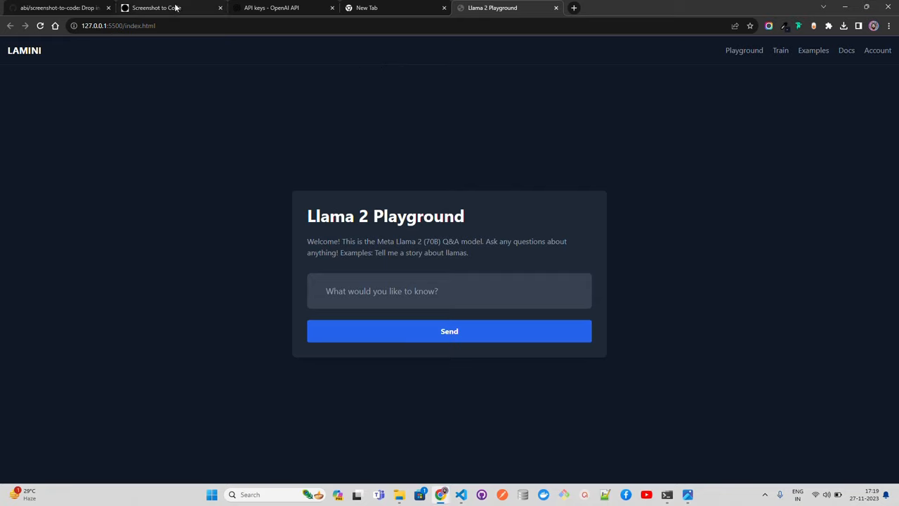
left_click(172, 7)
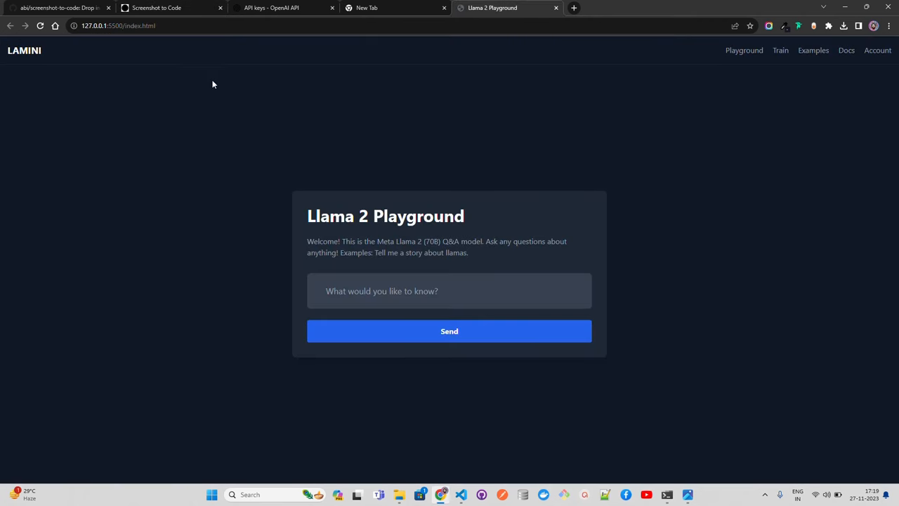
mouse_move(233, 126)
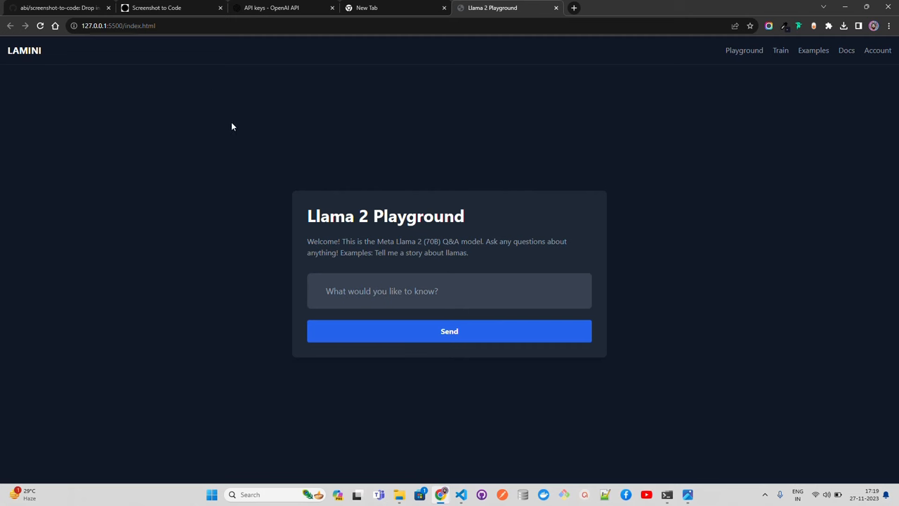
mouse_move(340, 103)
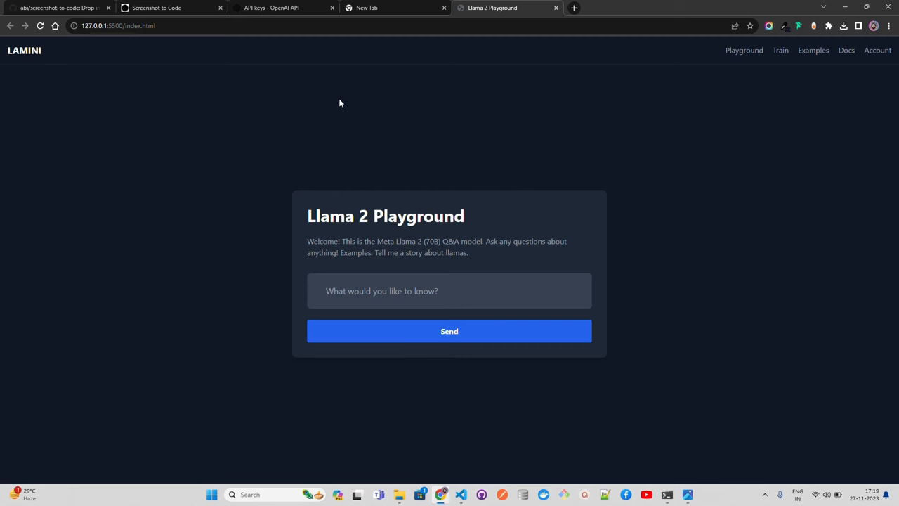
mouse_move(344, 161)
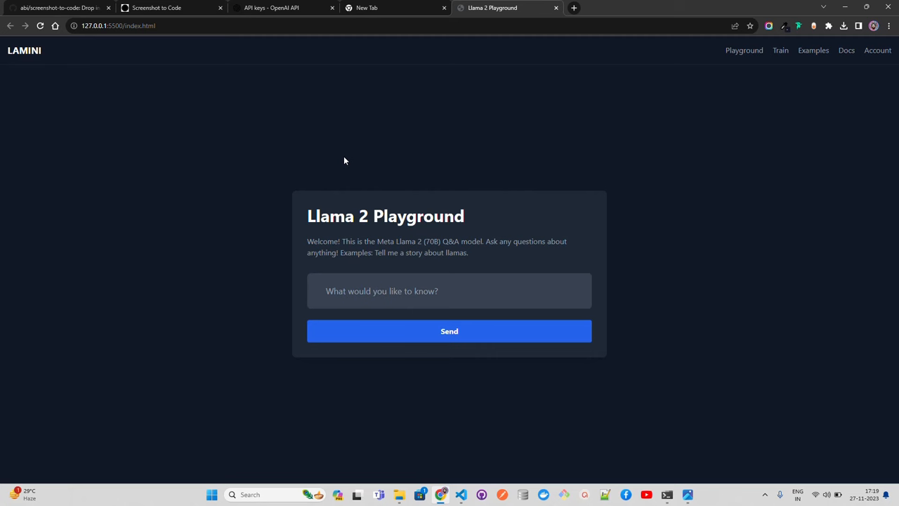
mouse_move(351, 92)
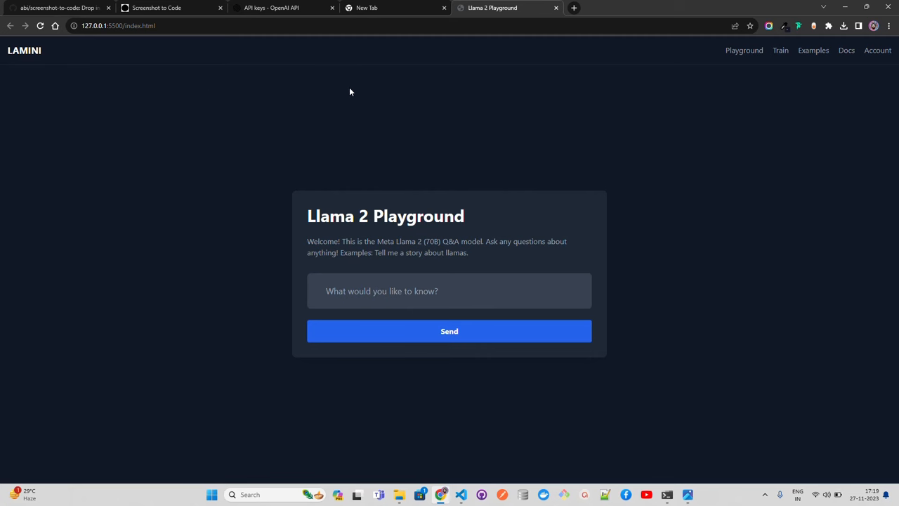
mouse_move(571, 115)
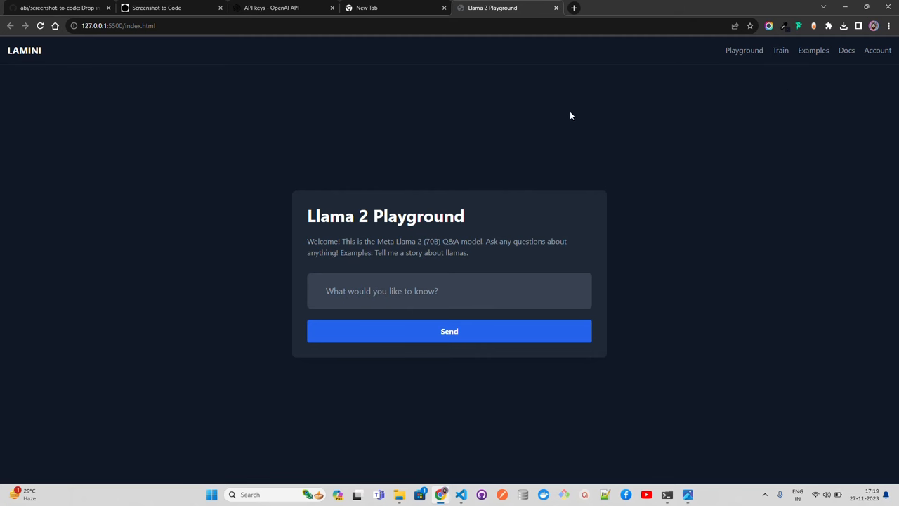
mouse_move(529, 120)
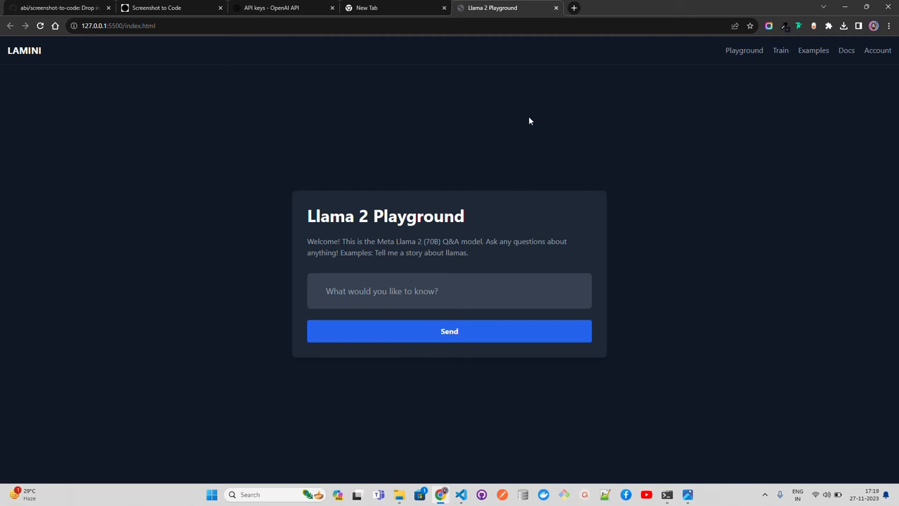
mouse_move(340, 119)
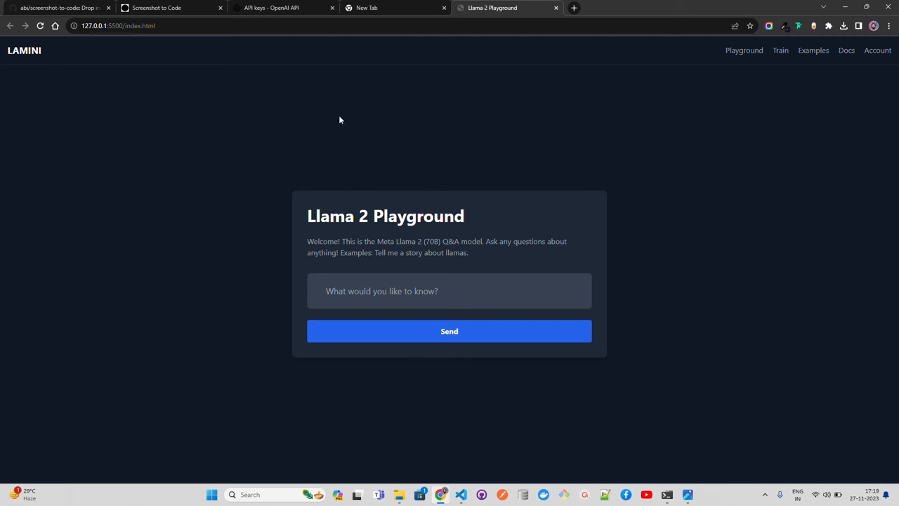
- Compare the regenerated code, now using a #111827 background, against the local preview
left_click(156, 8)
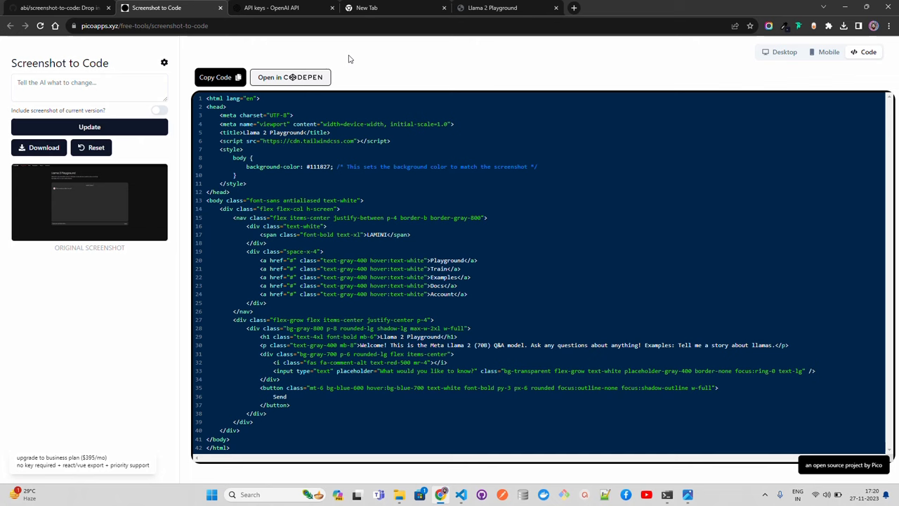
mouse_move(128, 50)
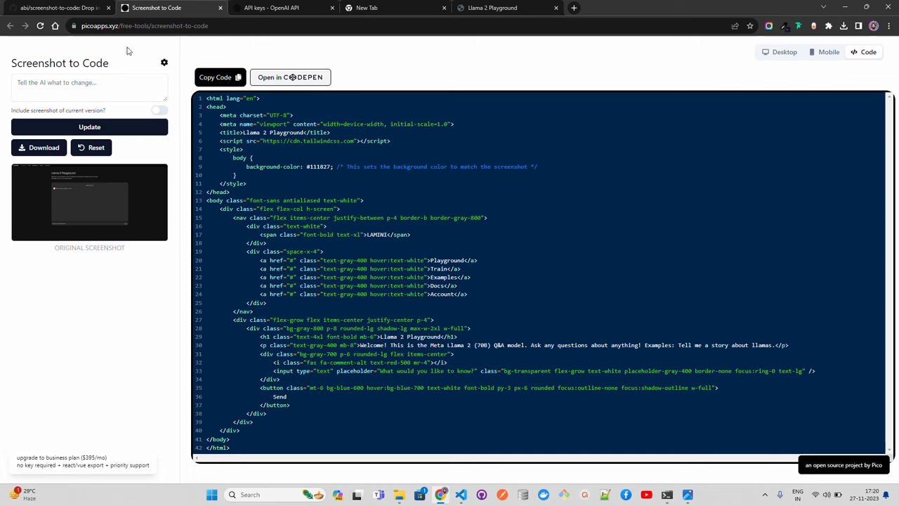
mouse_move(353, 5)
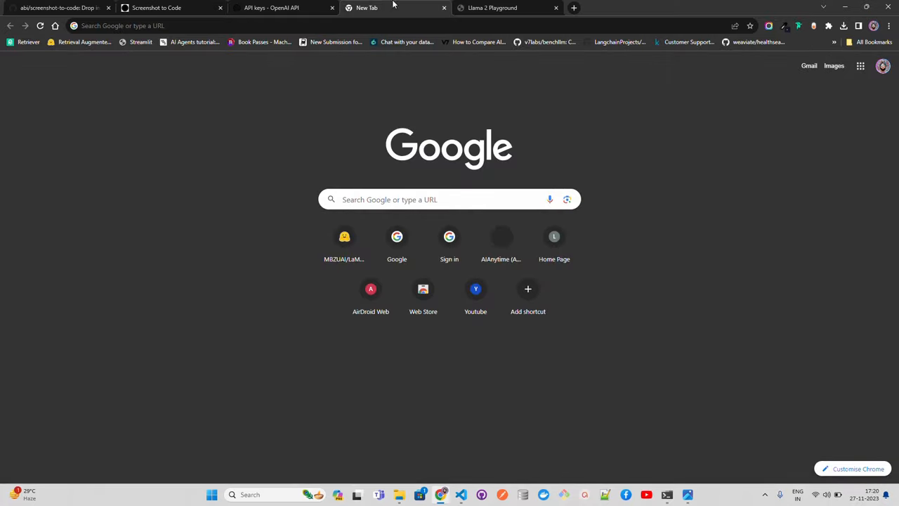
left_click(491, 8)
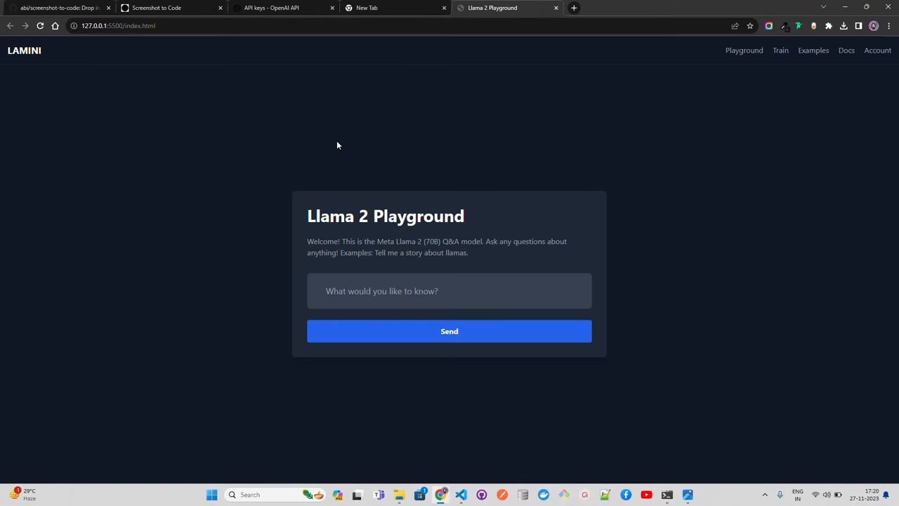
mouse_move(311, 112)
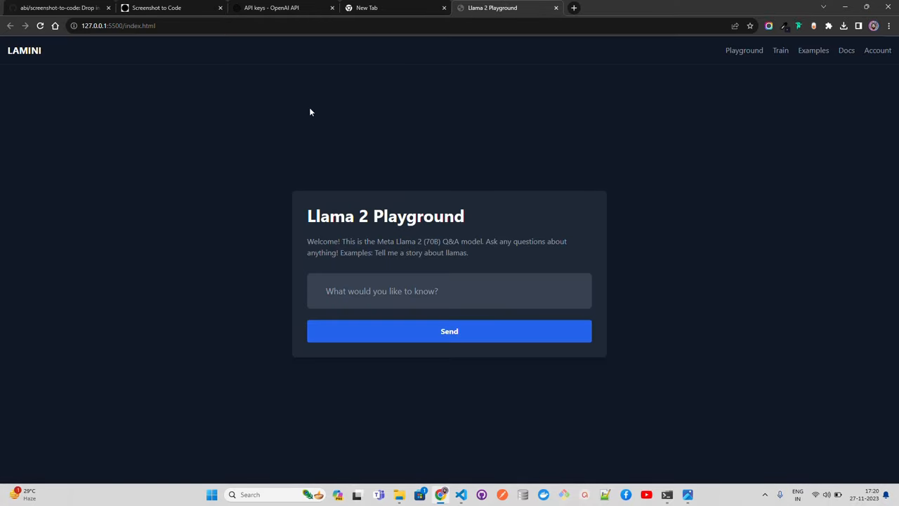
mouse_move(279, 153)
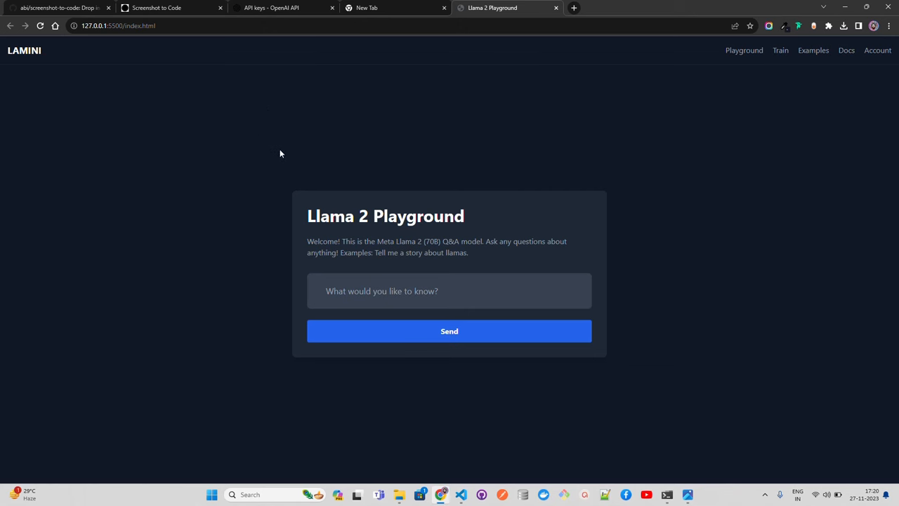
mouse_move(367, 130)
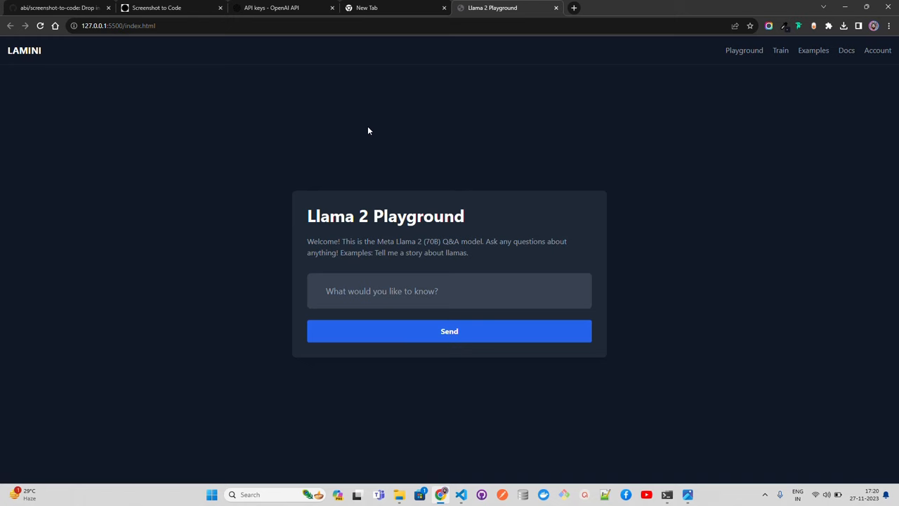
left_click(156, 7)
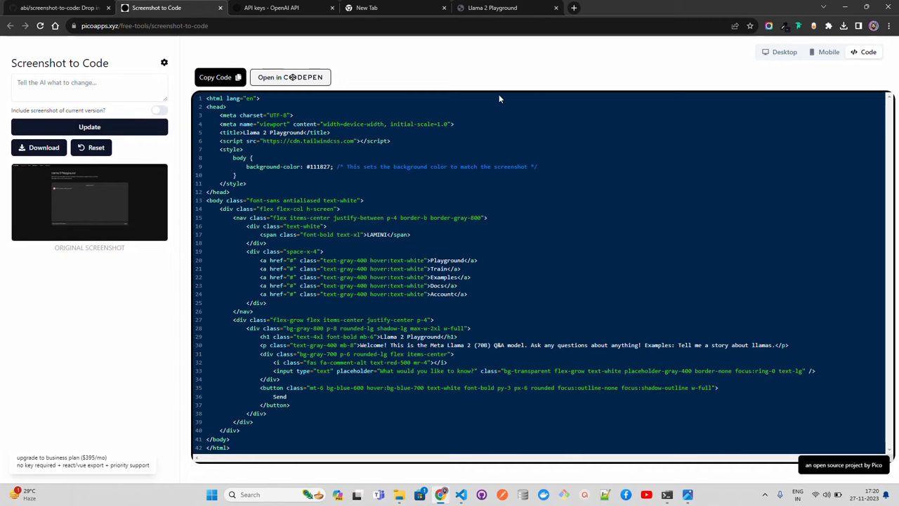
mouse_move(410, 67)
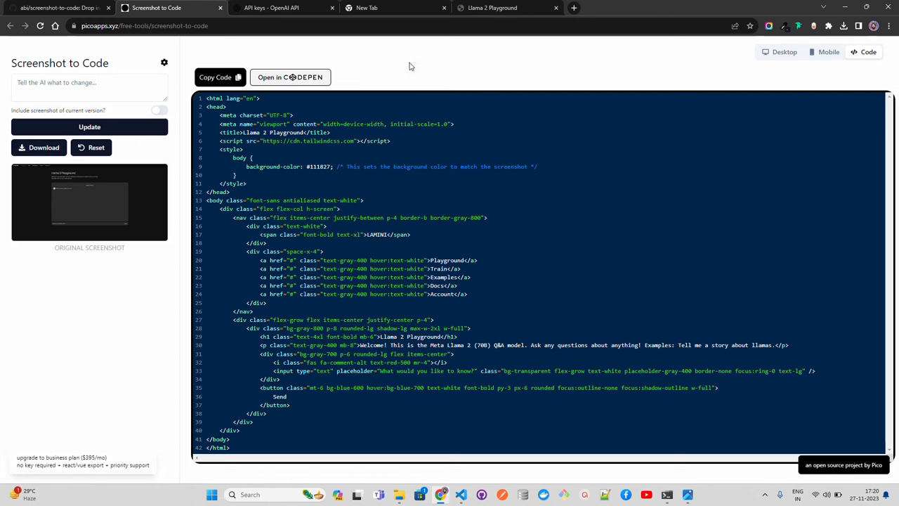
mouse_move(468, 62)
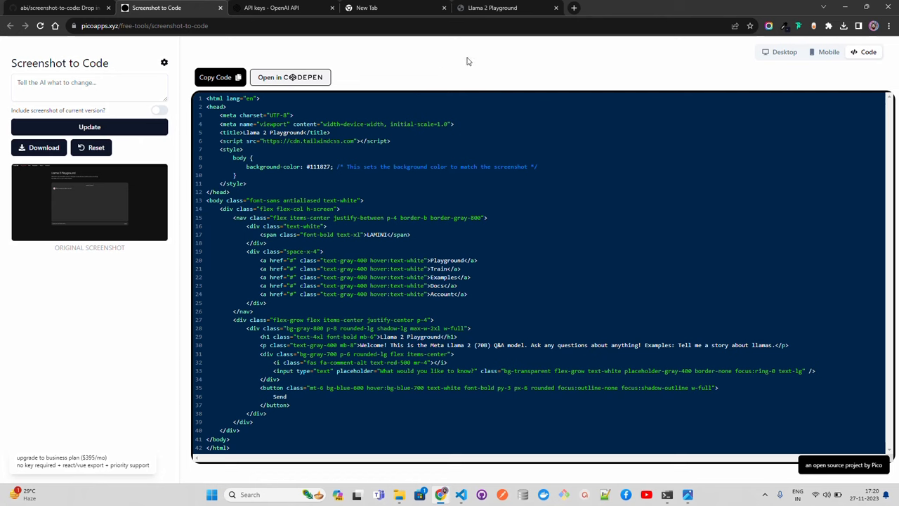
mouse_move(384, 88)
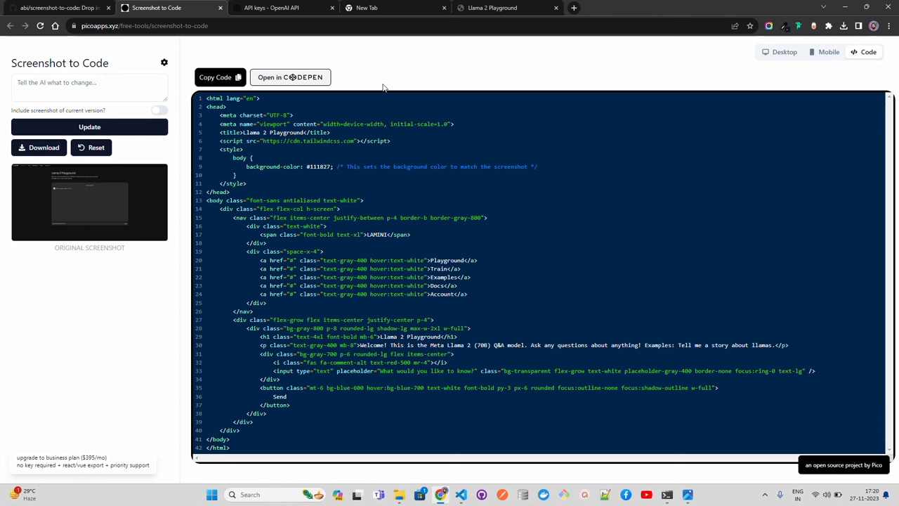
mouse_move(412, 57)
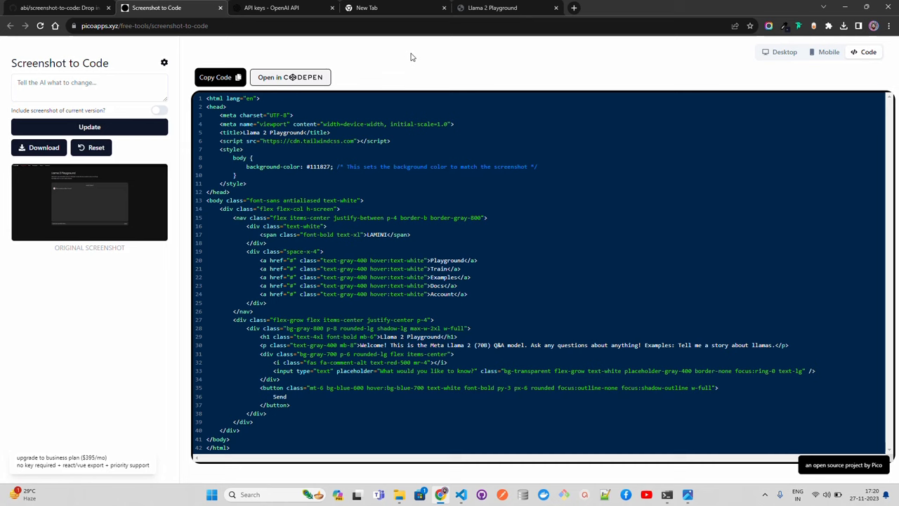
mouse_move(354, 58)
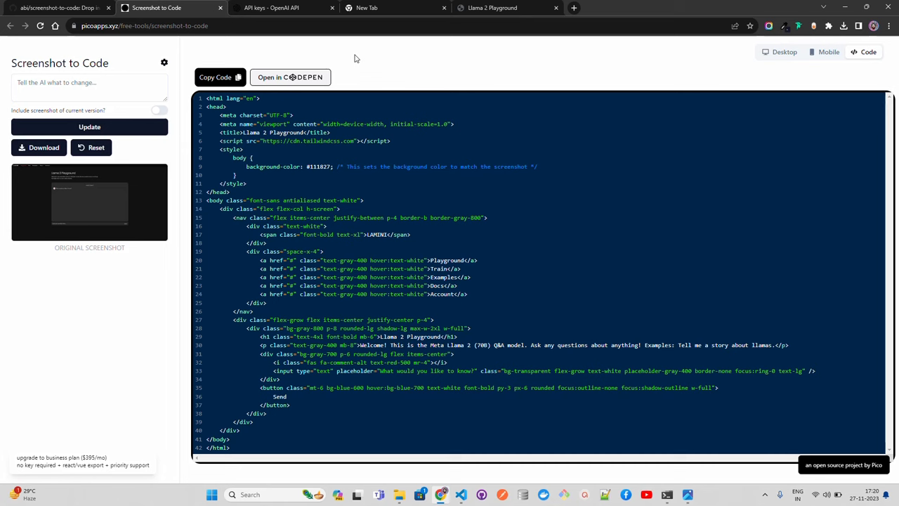
- Browse the screenshot-to-code GitHub README's recent updates and getting-started steps
left_click(59, 8)
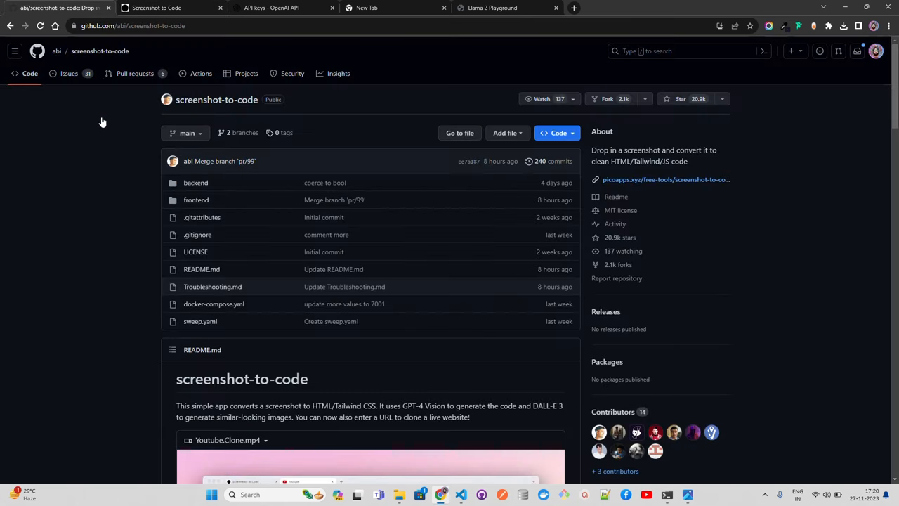
scroll("down", 3)
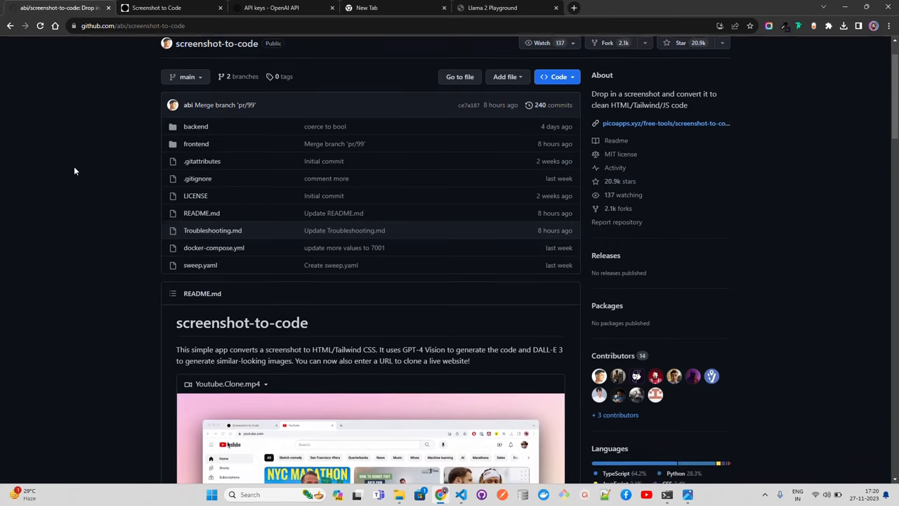
scroll("down", 3)
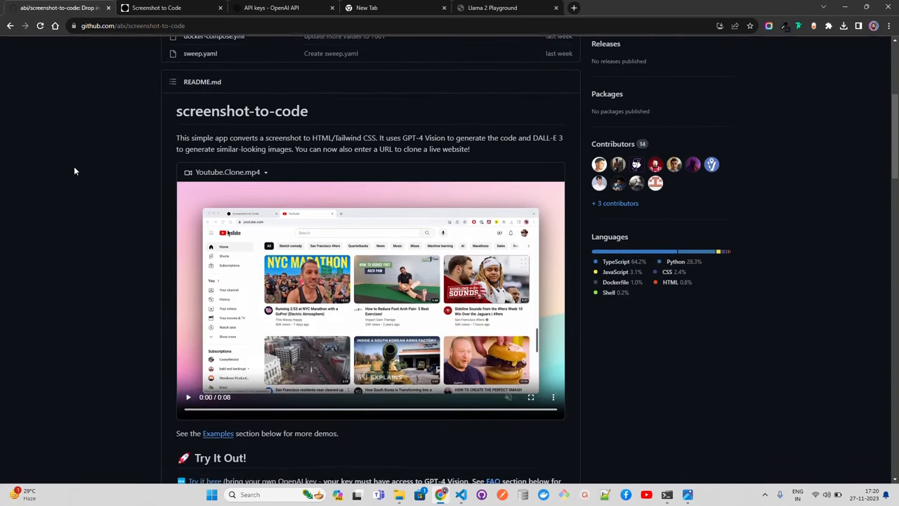
scroll("down", 3)
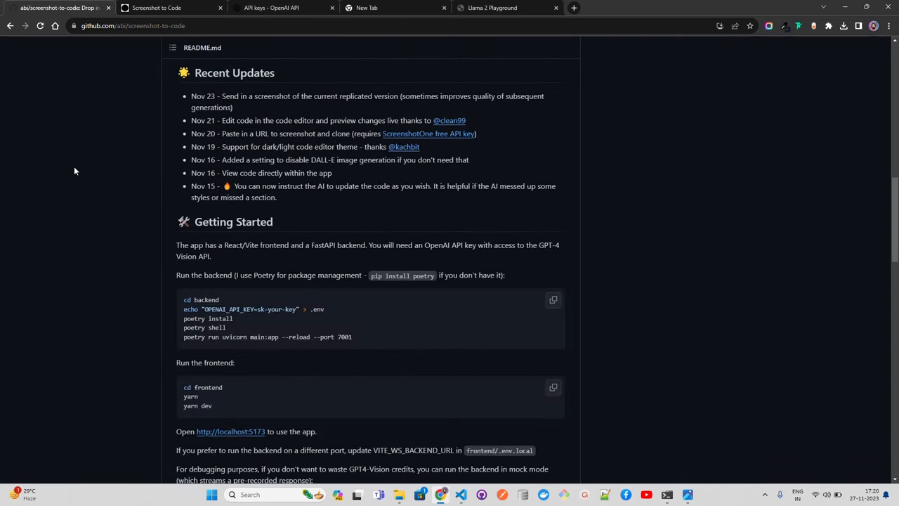
scroll("down", 3)
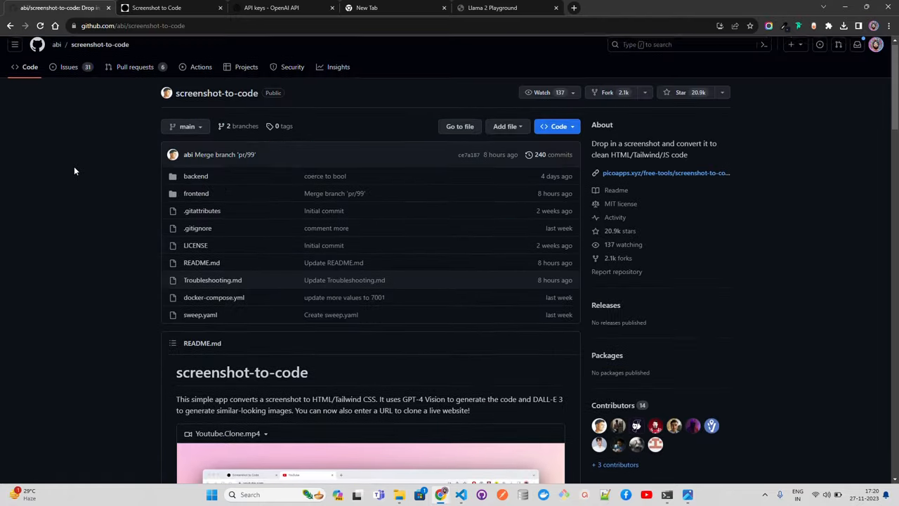
- Preview the generated Llama 2 Playground at mobile, then desktop width, then view the Live Server page
left_click(156, 8)
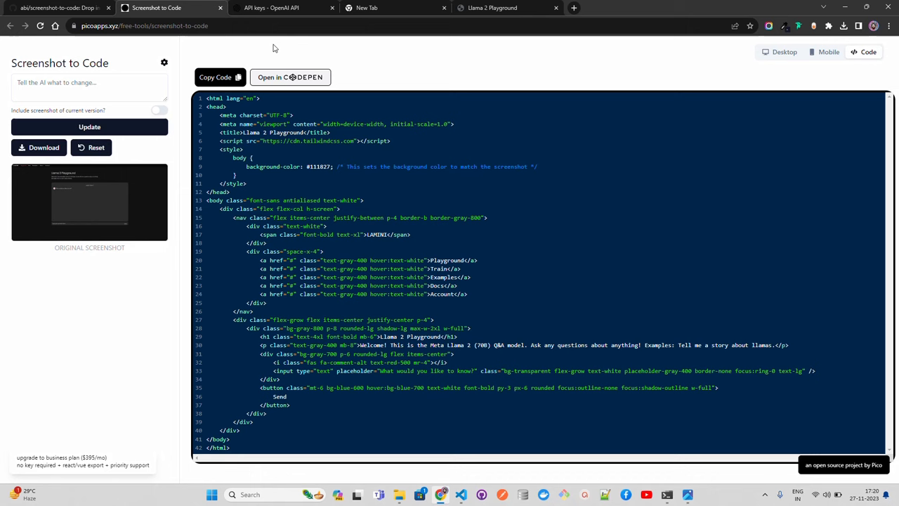
mouse_move(434, 65)
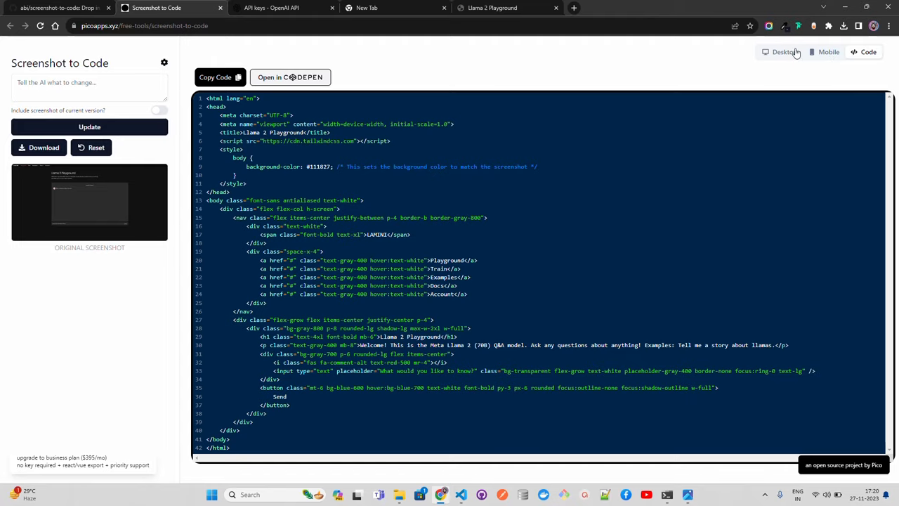
left_click(829, 51)
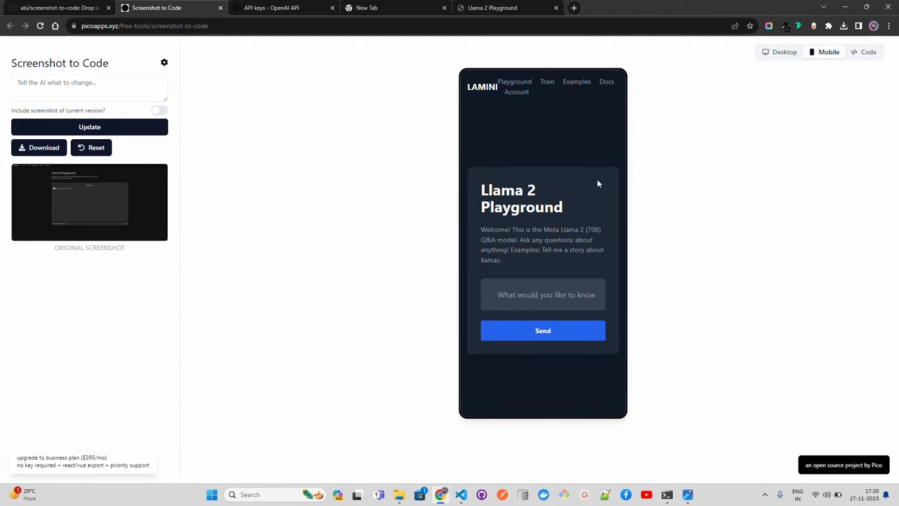
mouse_move(506, 85)
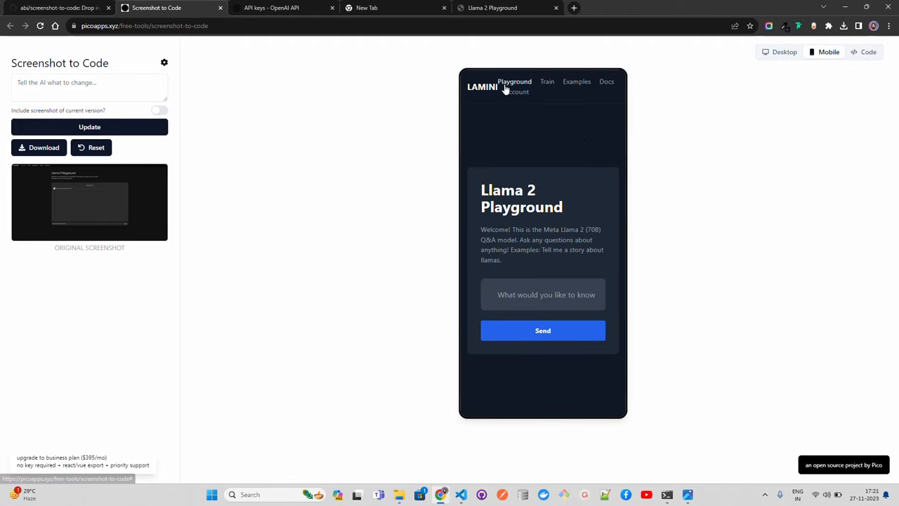
mouse_move(785, 65)
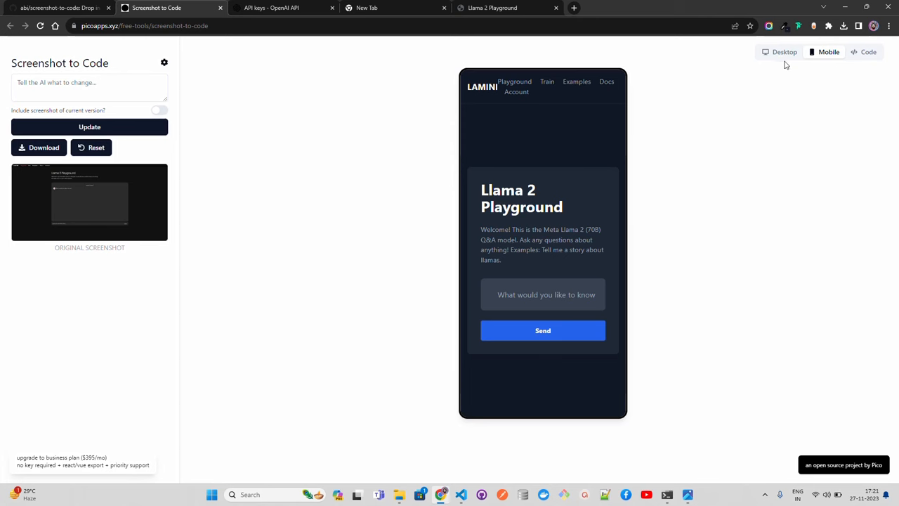
left_click(779, 51)
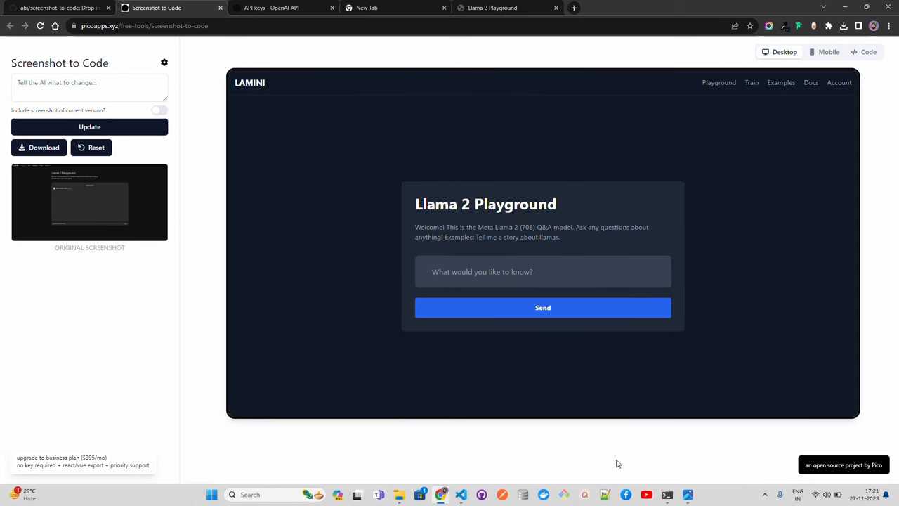
mouse_move(576, 443)
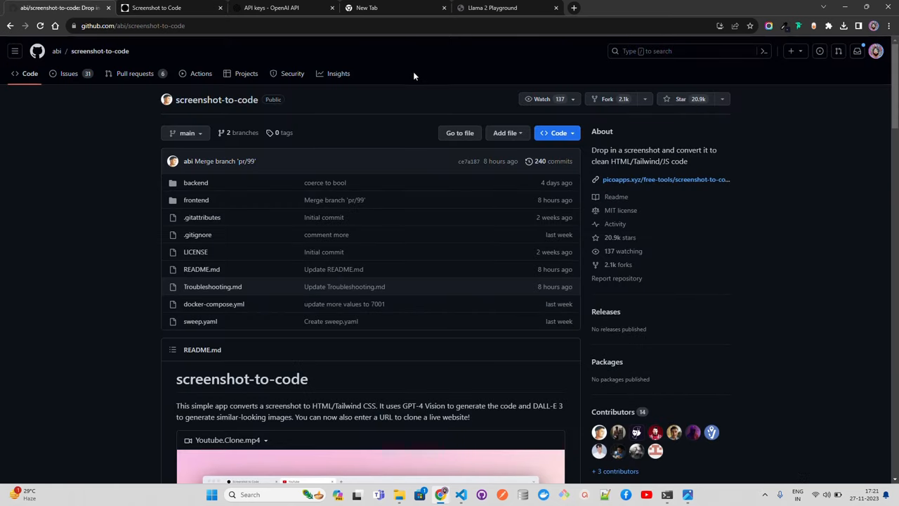
left_click(492, 8)
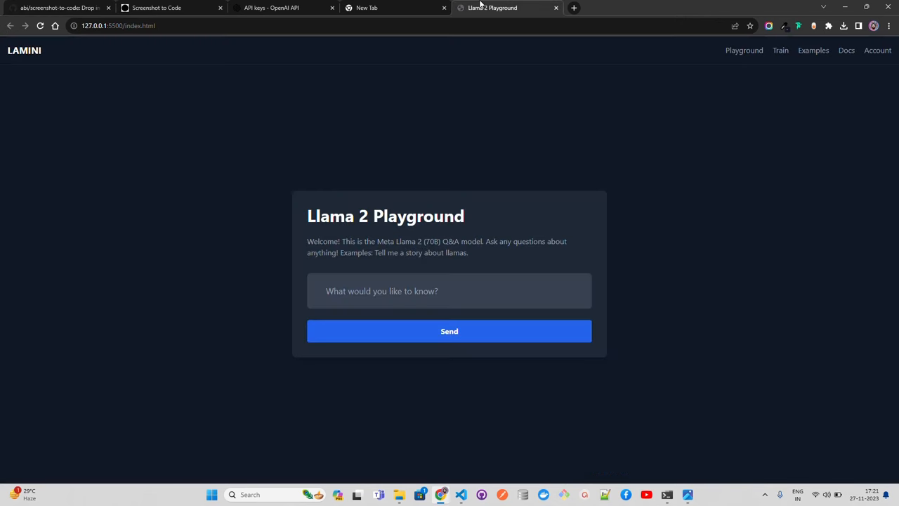